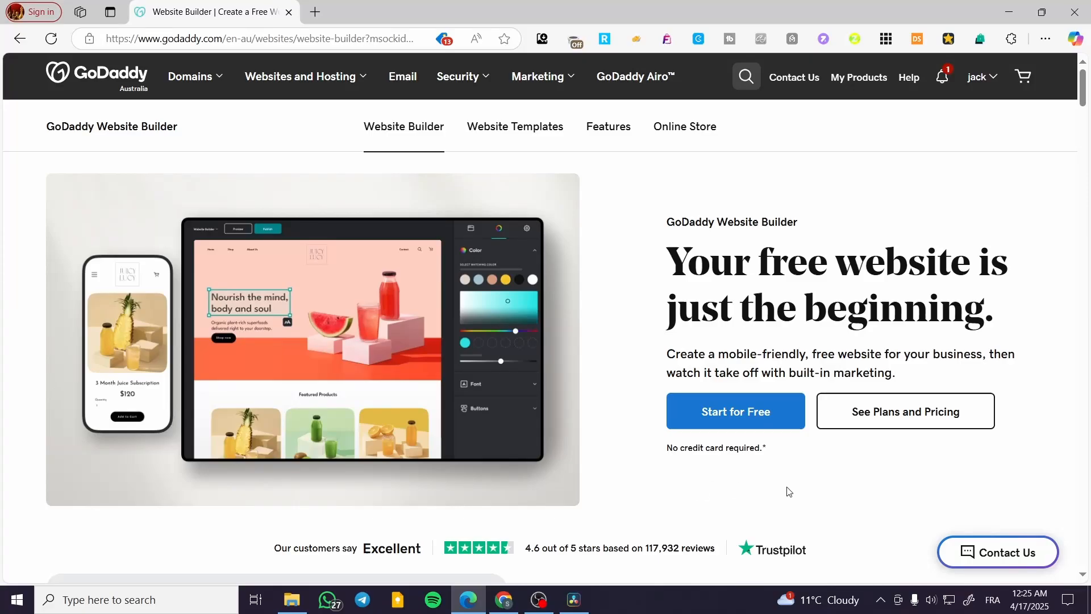
mouse_move(915, 241)
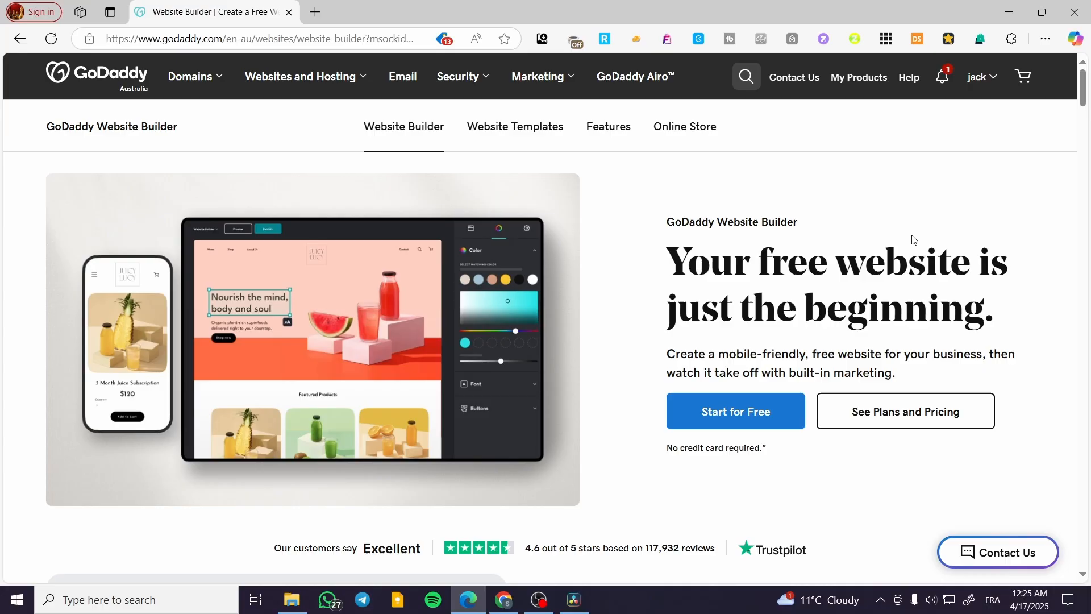
mouse_move(909, 241)
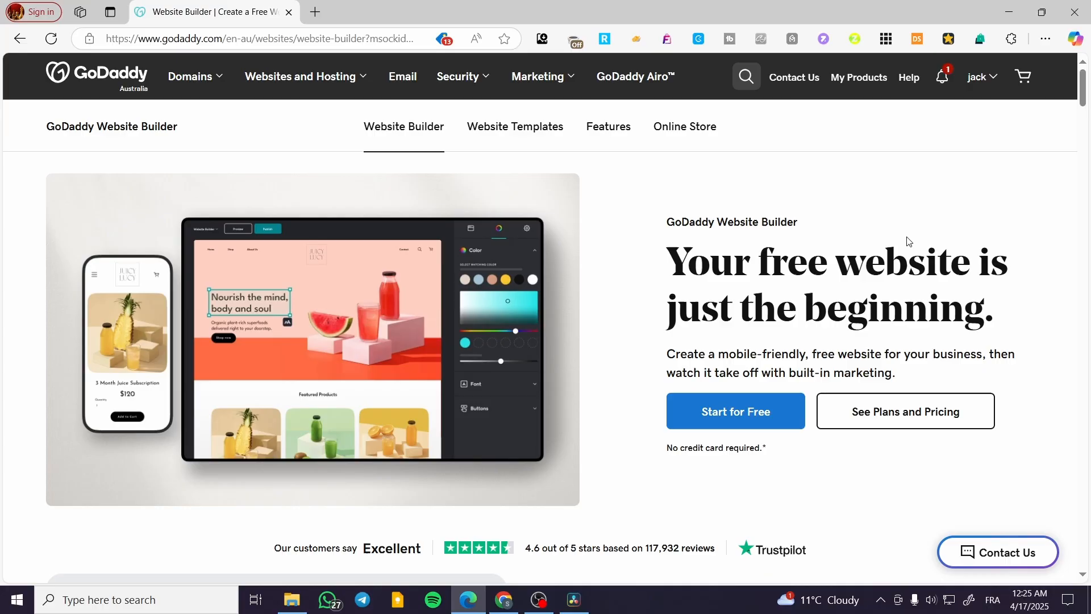
mouse_move(898, 241)
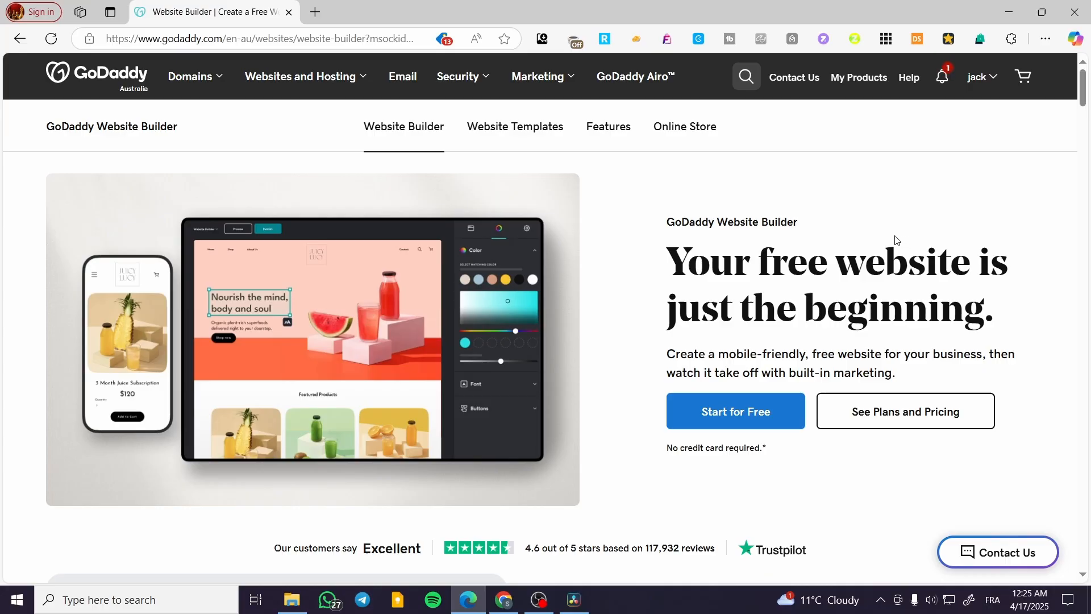
mouse_move(762, 235)
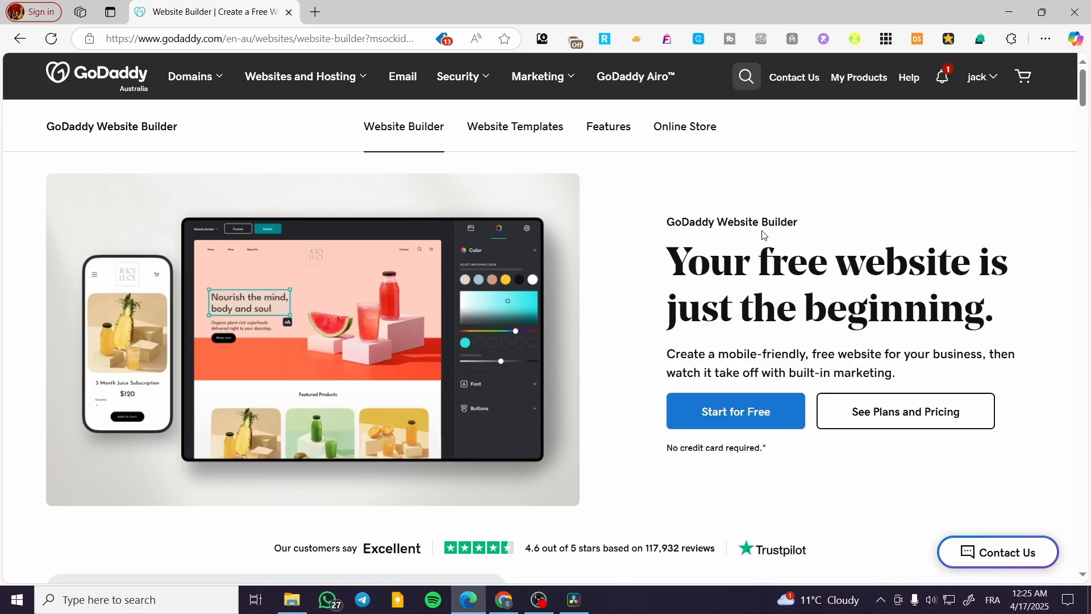
mouse_move(816, 196)
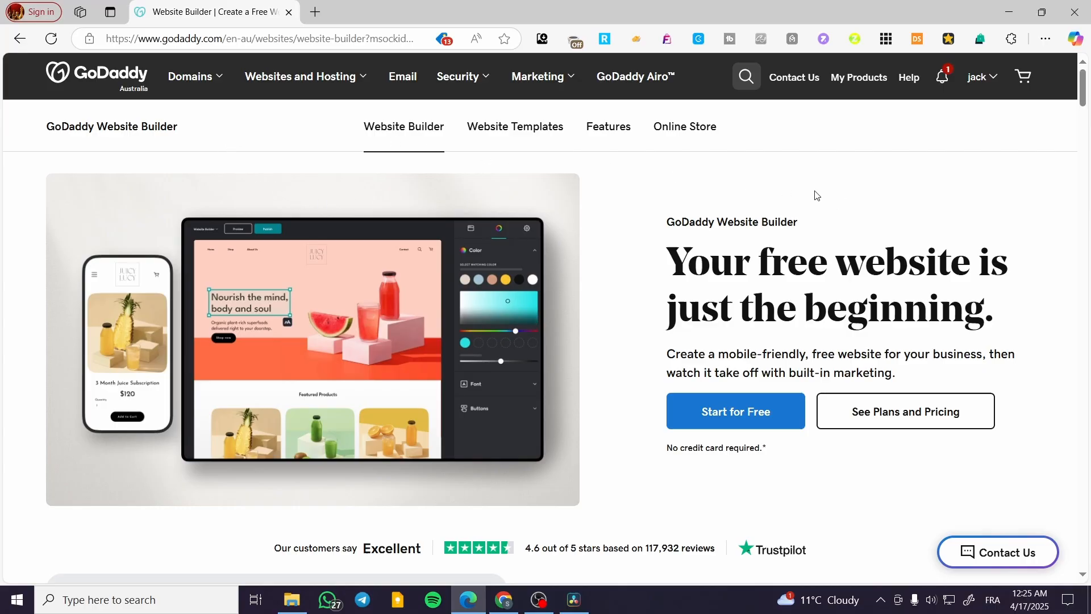
mouse_move(108, 88)
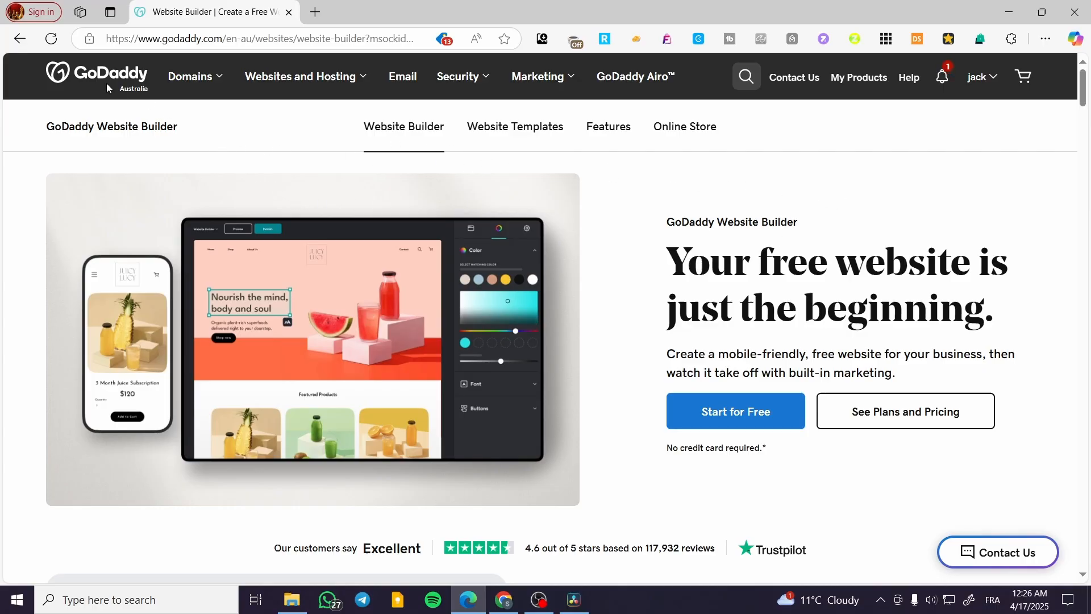
mouse_move(897, 217)
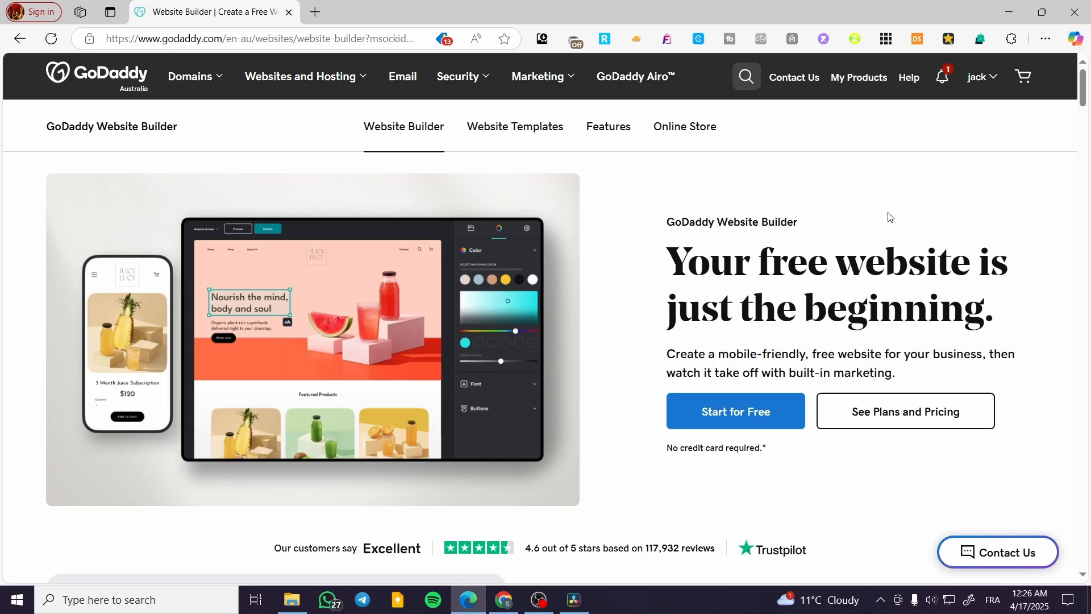
mouse_move(881, 215)
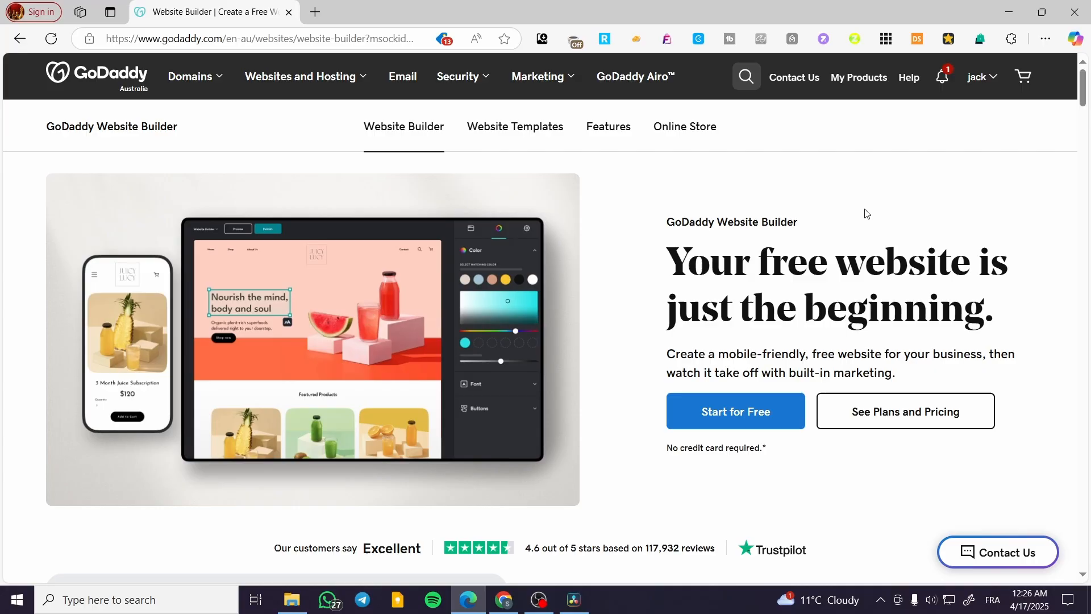
mouse_move(1007, 156)
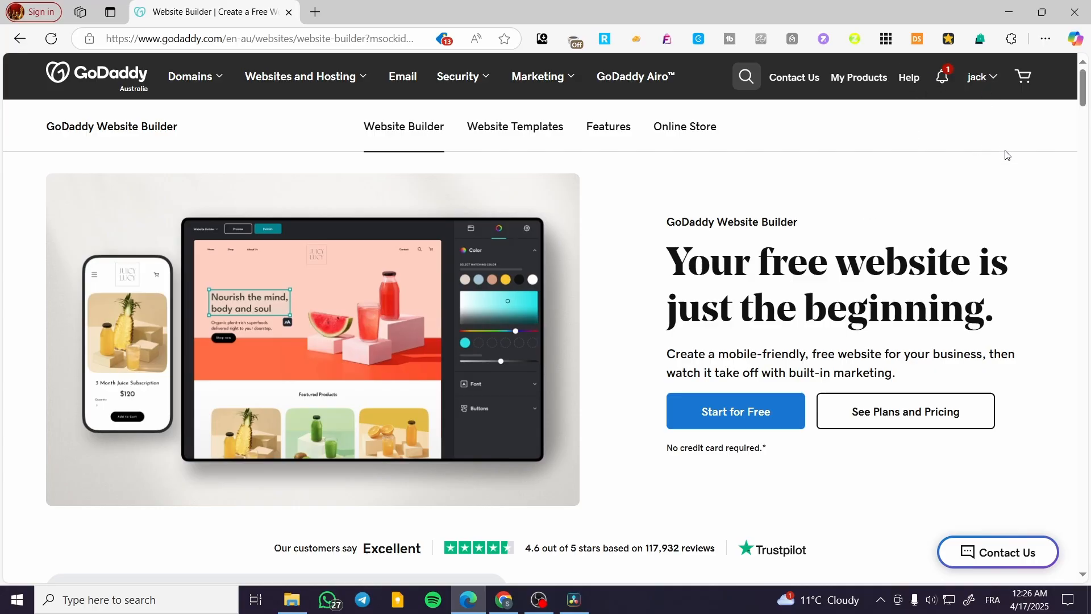
Step: Open My Products from the 'jack' account menu in the header
click(978, 77)
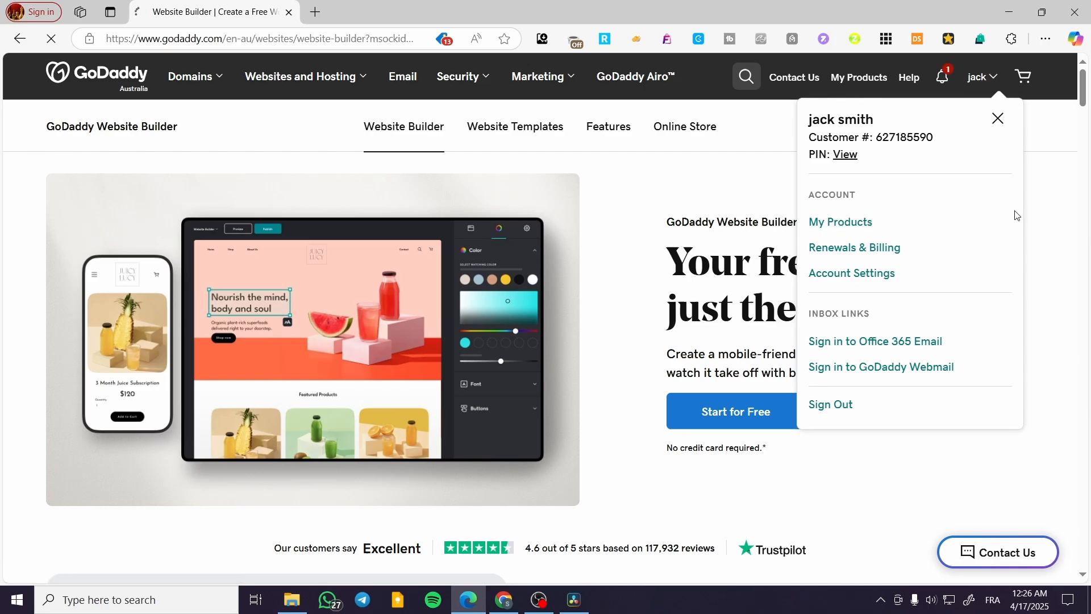
click(840, 222)
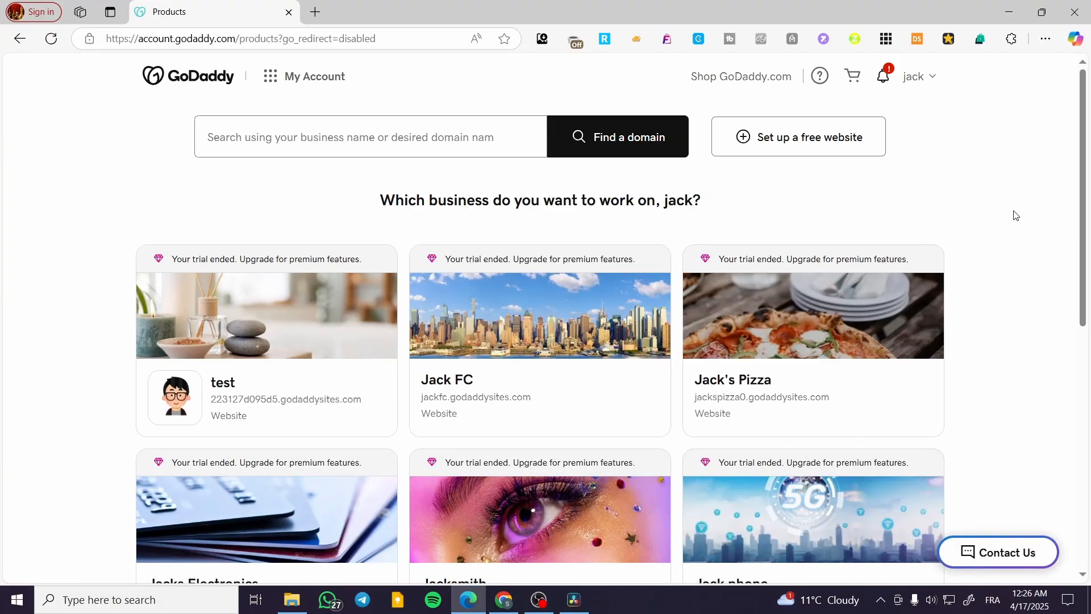
Step: Scroll through the Products page listing the six websites with ended trials
scroll(down, 3)
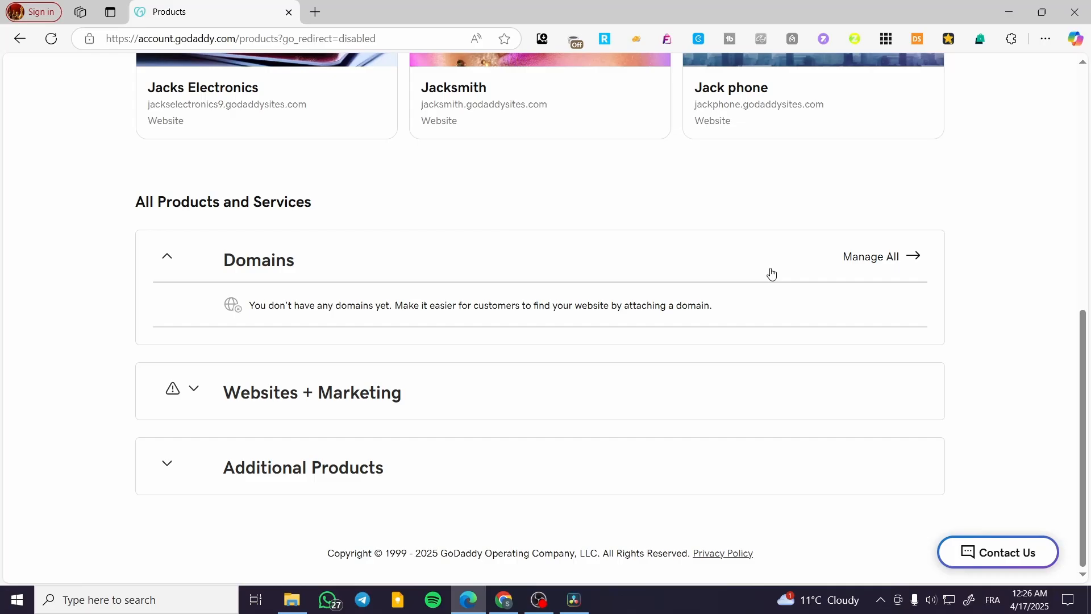
scroll(up, 3)
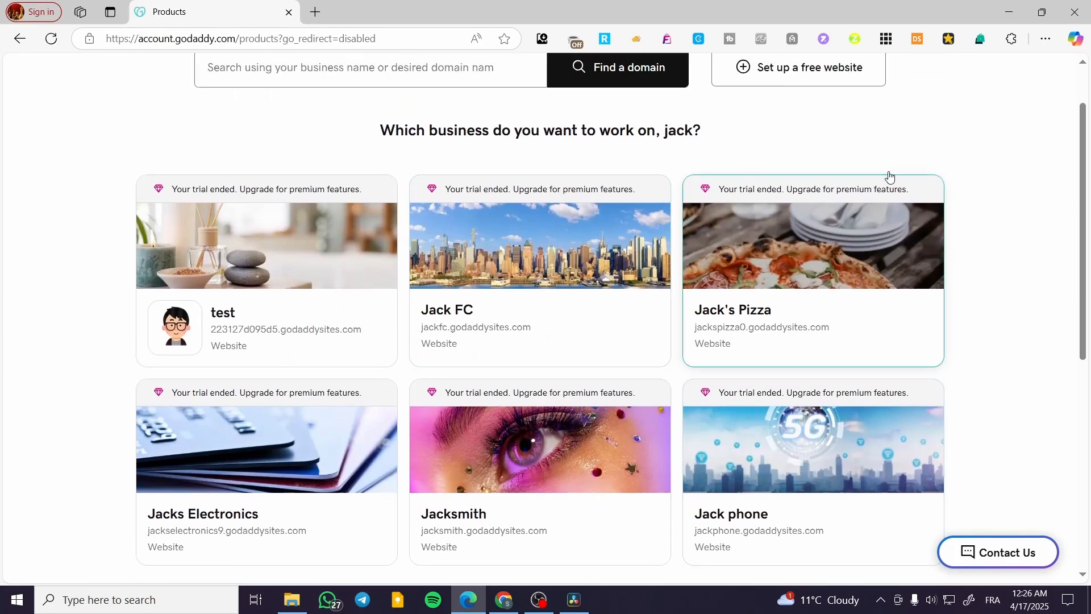
mouse_move(924, 173)
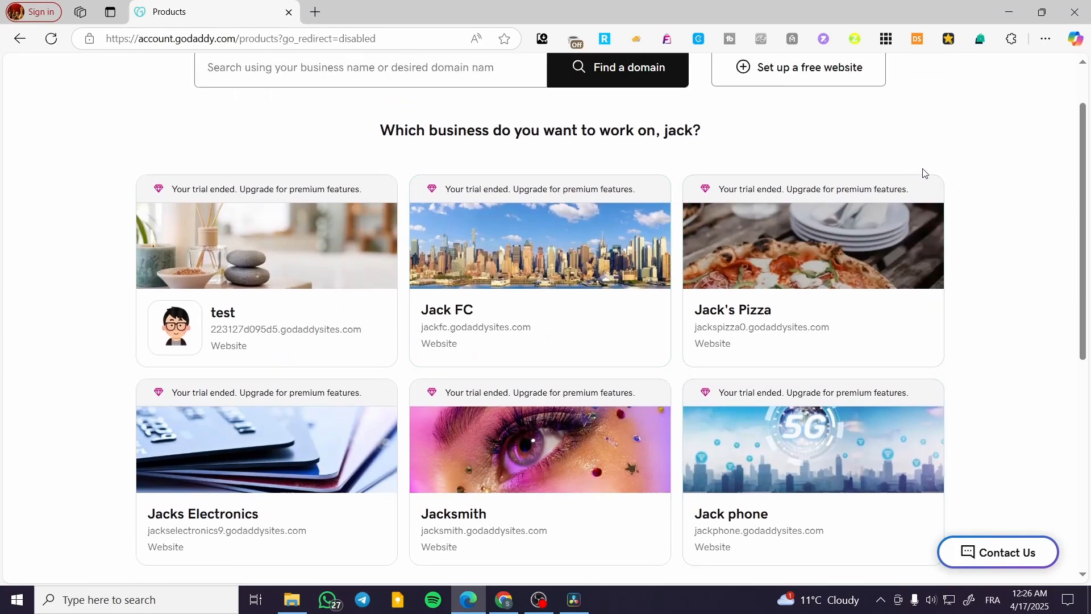
scroll(down, 3)
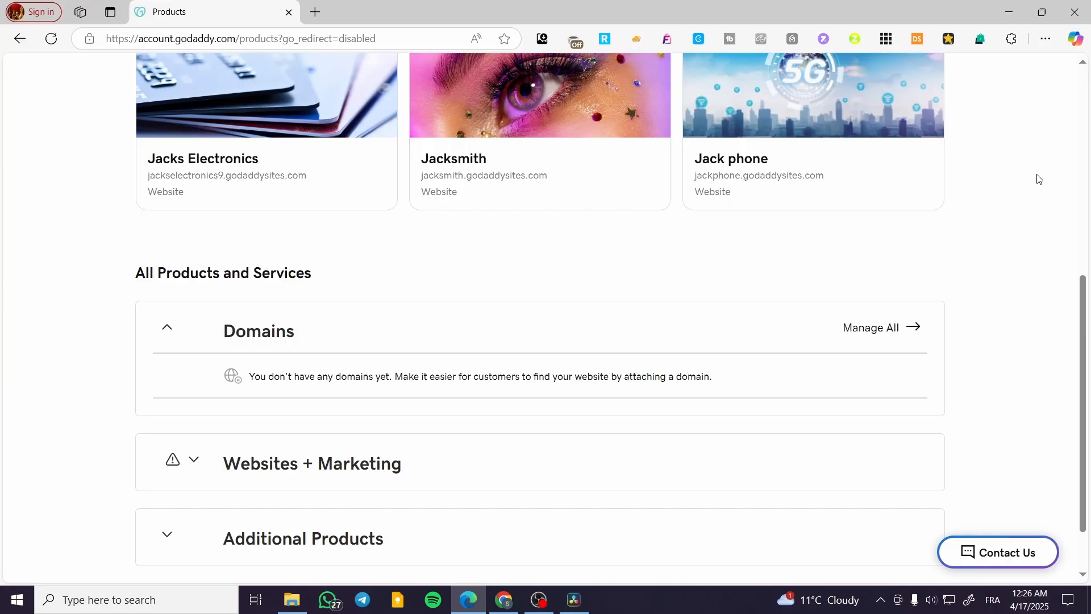
scroll(up, 3)
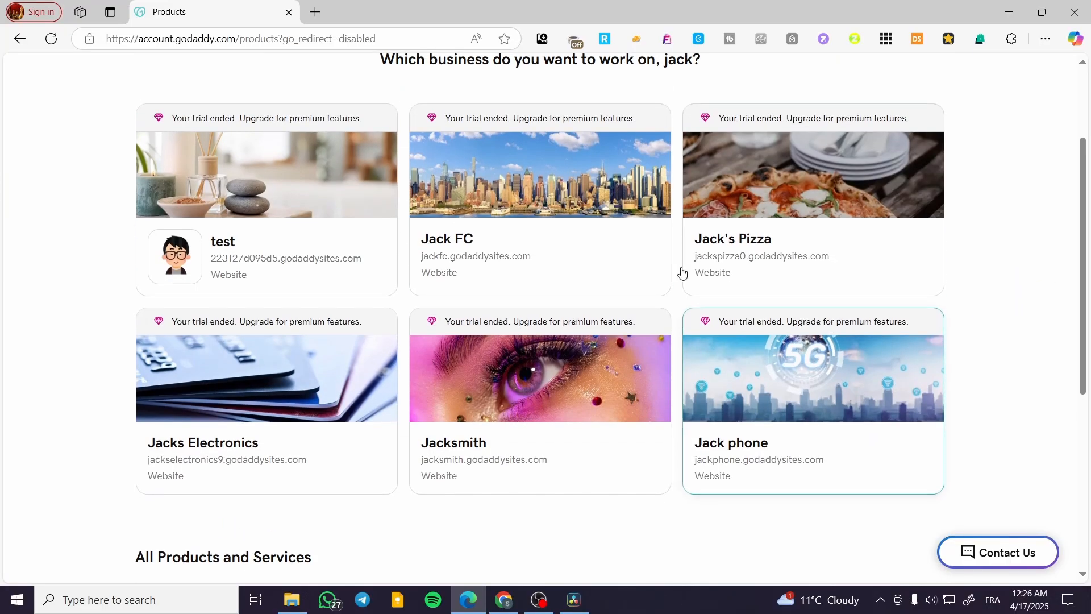
scroll(down, 3)
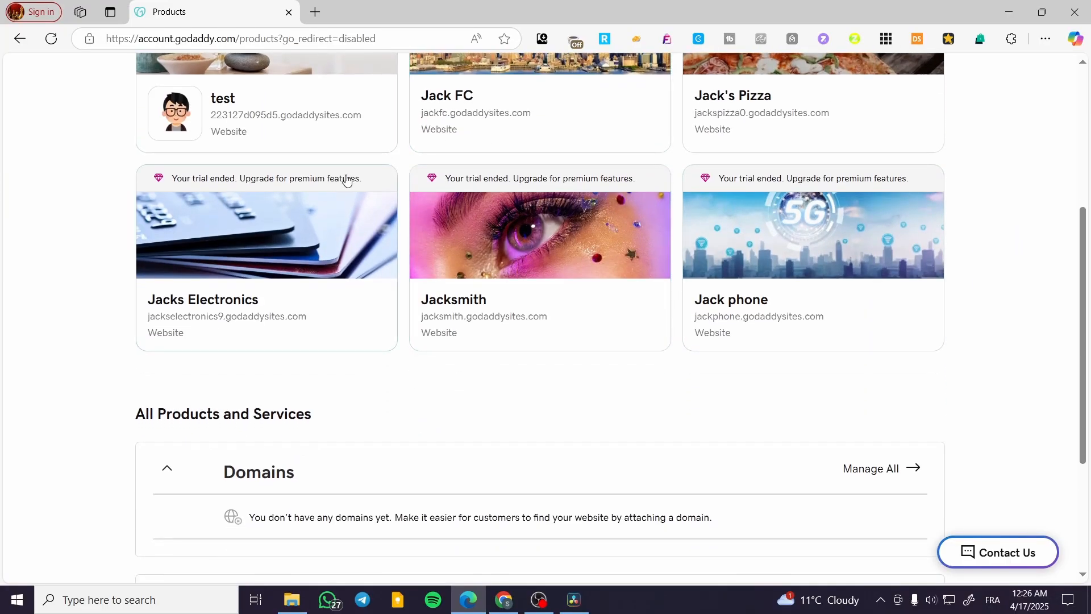
scroll(up, 3)
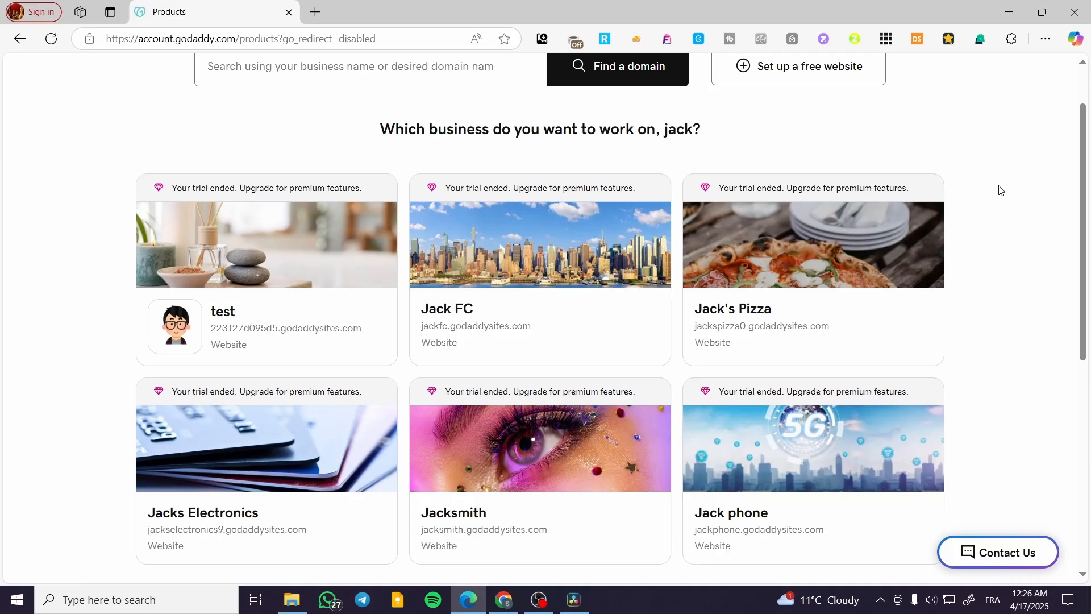
mouse_move(161, 289)
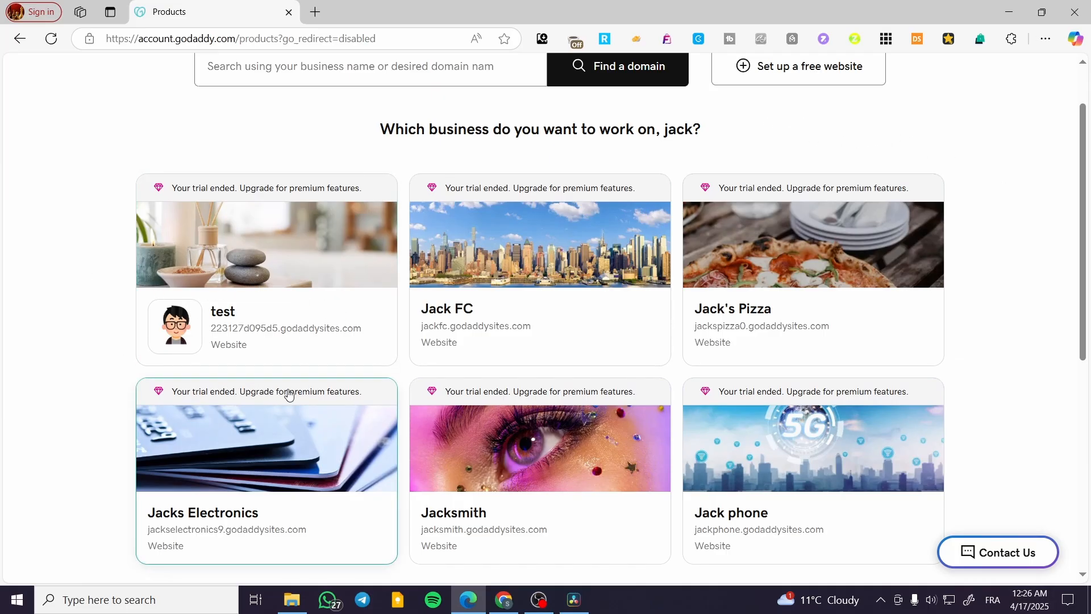
mouse_move(220, 320)
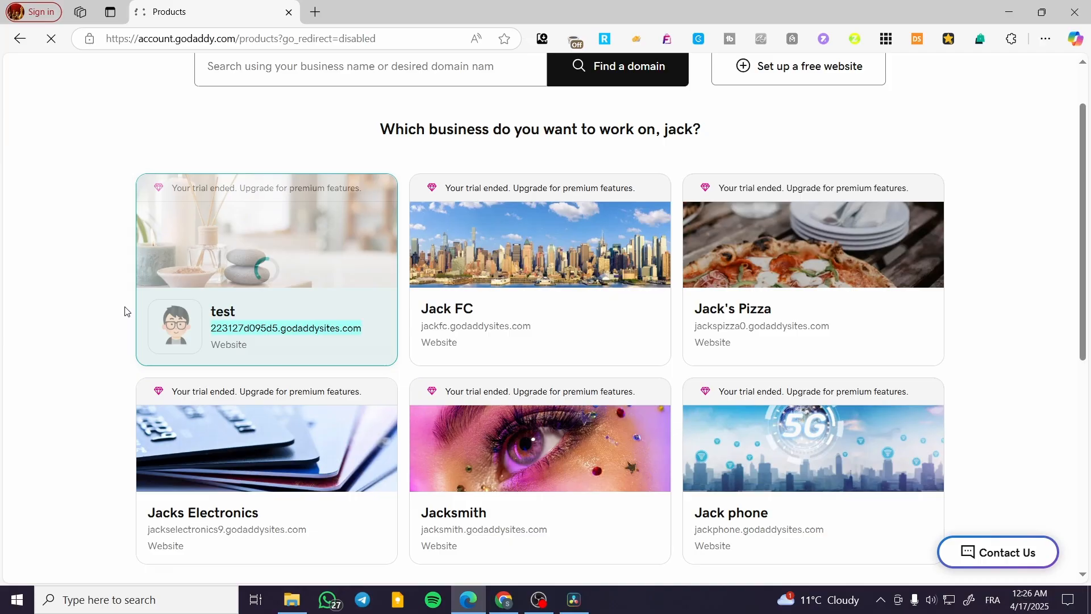
scroll(down, 3)
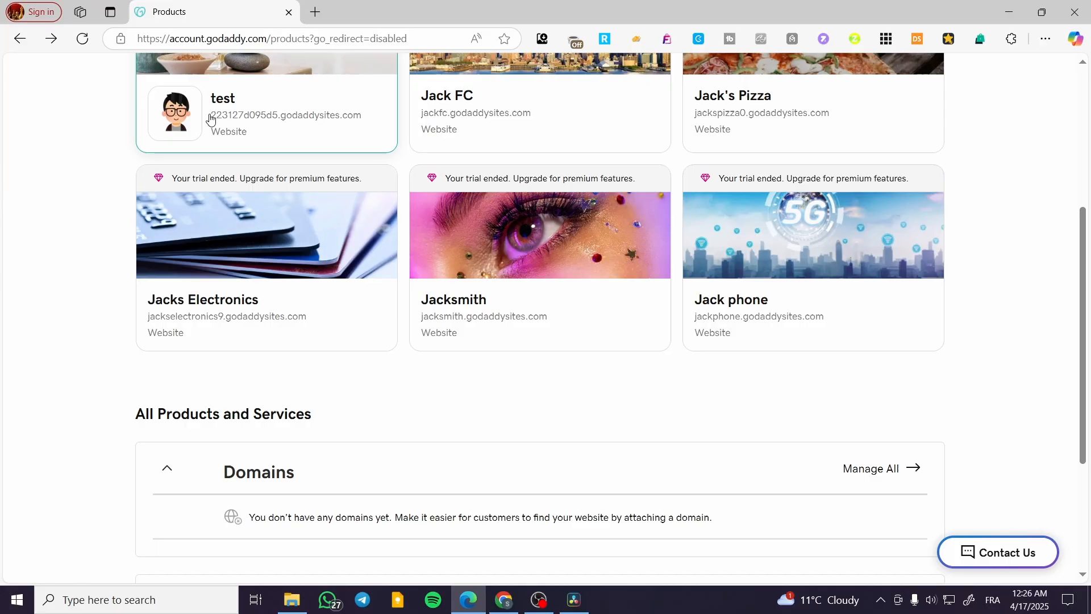
mouse_move(275, 125)
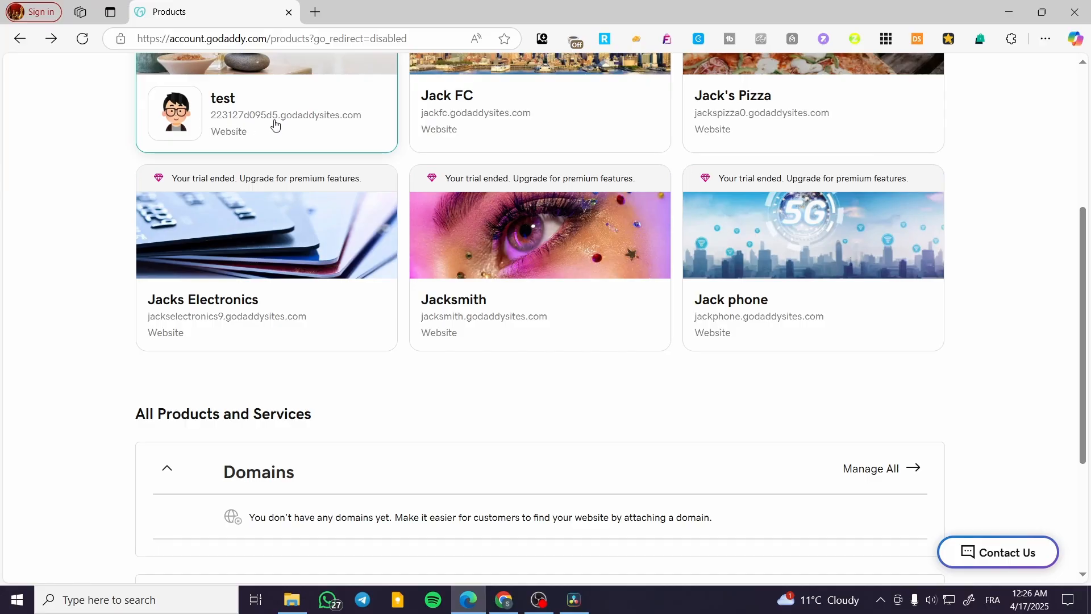
Step: Scroll the Websites + Marketing section down to the 223127d095d5.godaddysites.com entry
scroll(down, 3)
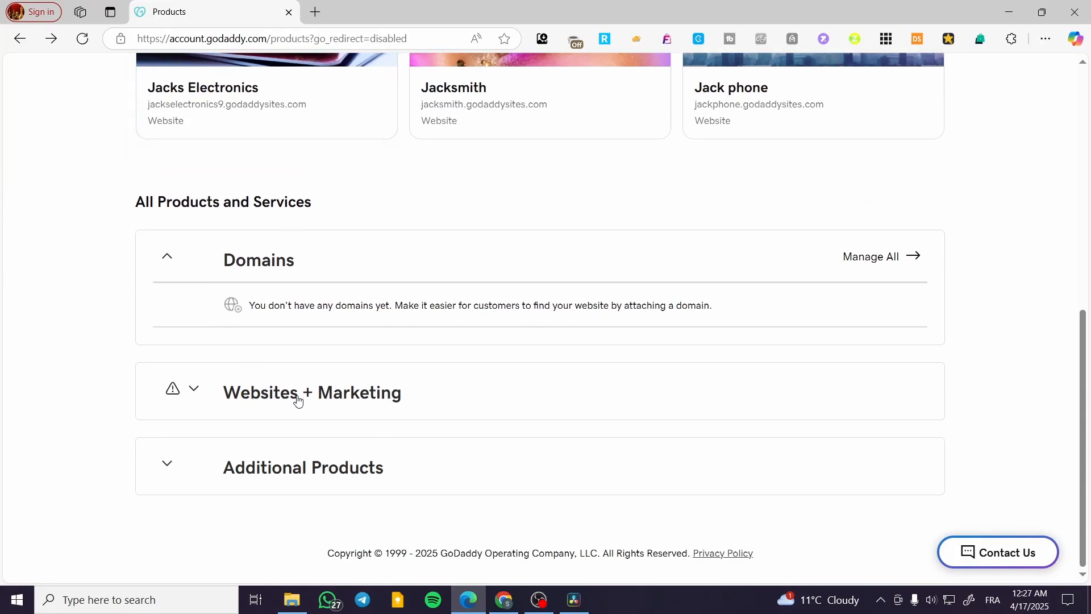
mouse_move(473, 394)
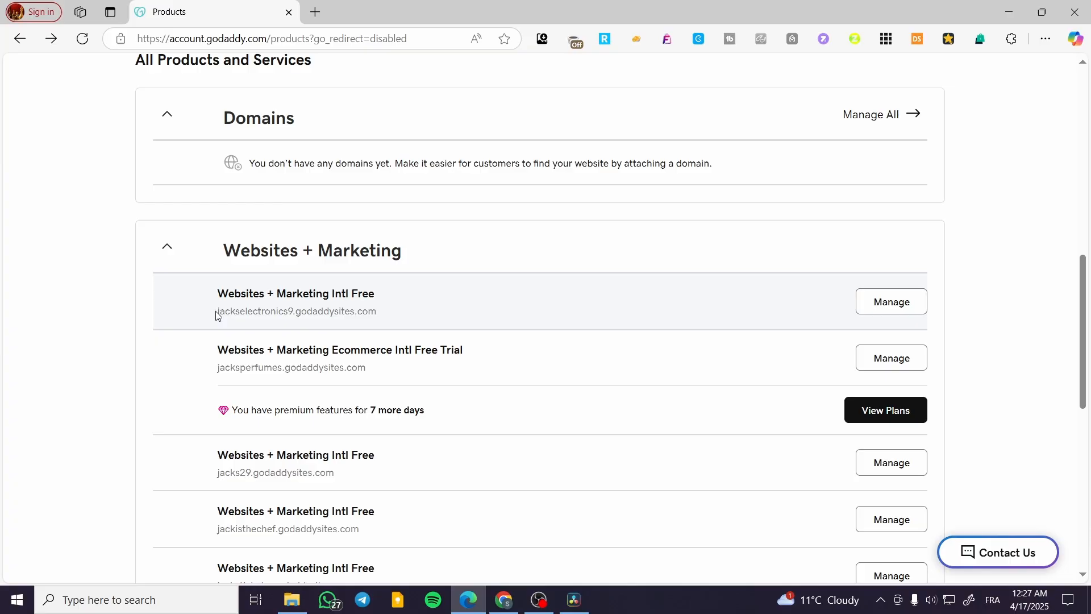
mouse_move(349, 295)
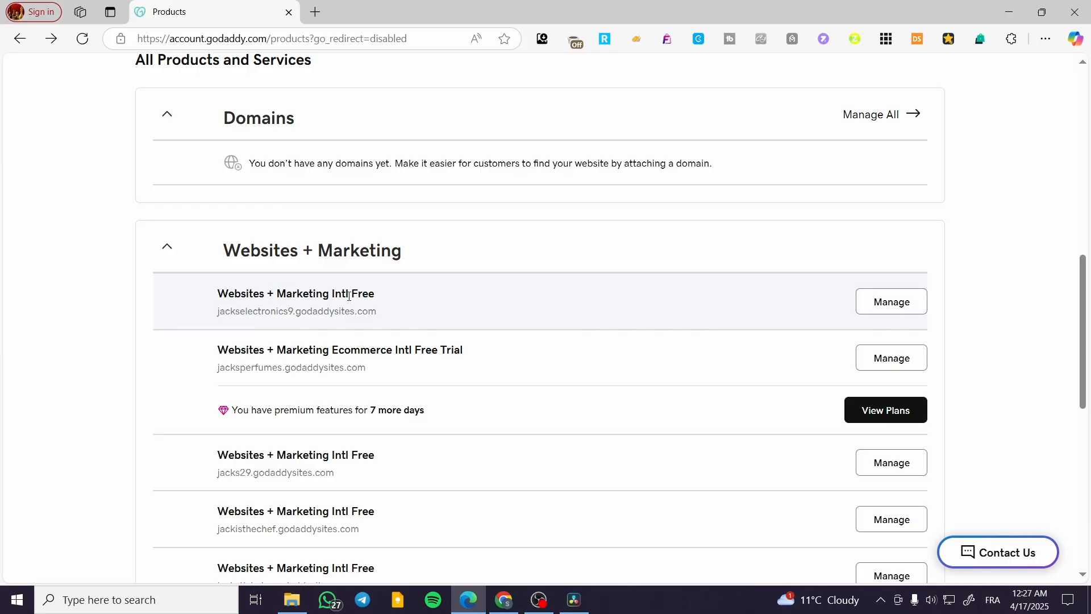
scroll(down, 3)
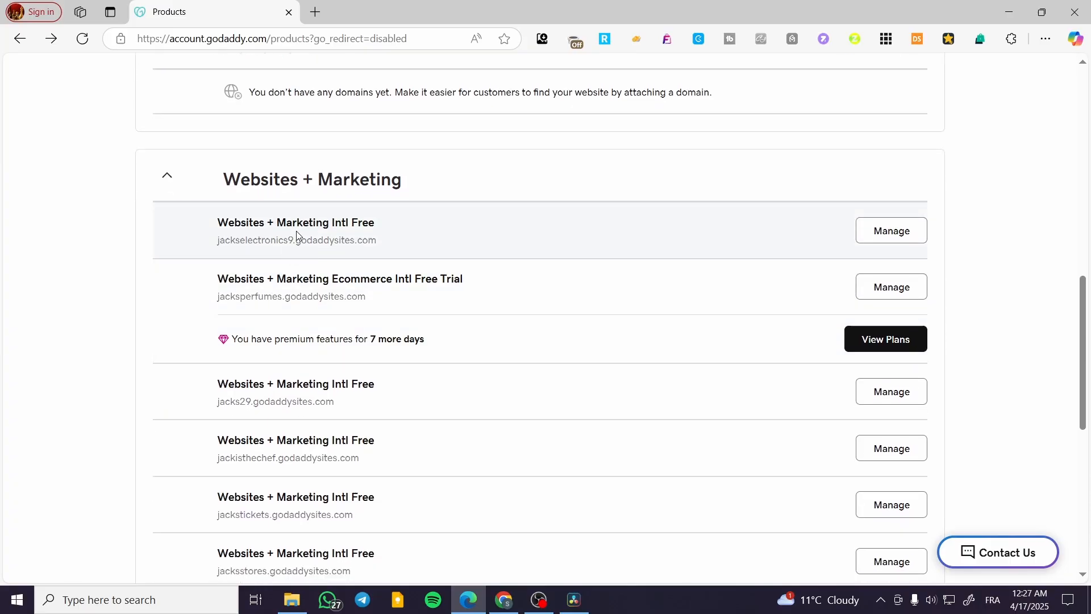
scroll(down, 3)
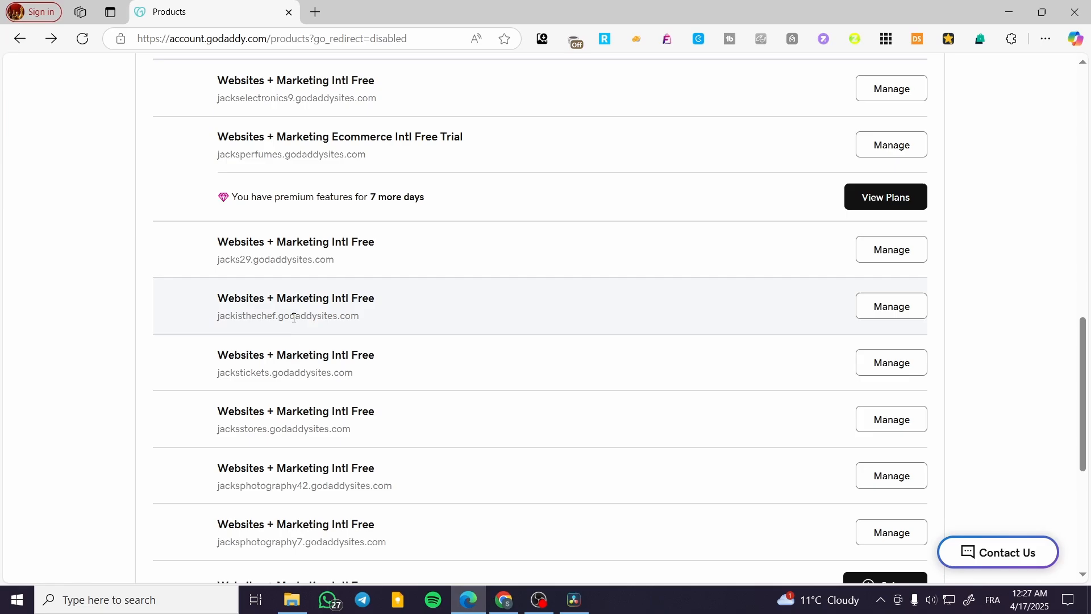
scroll(down, 3)
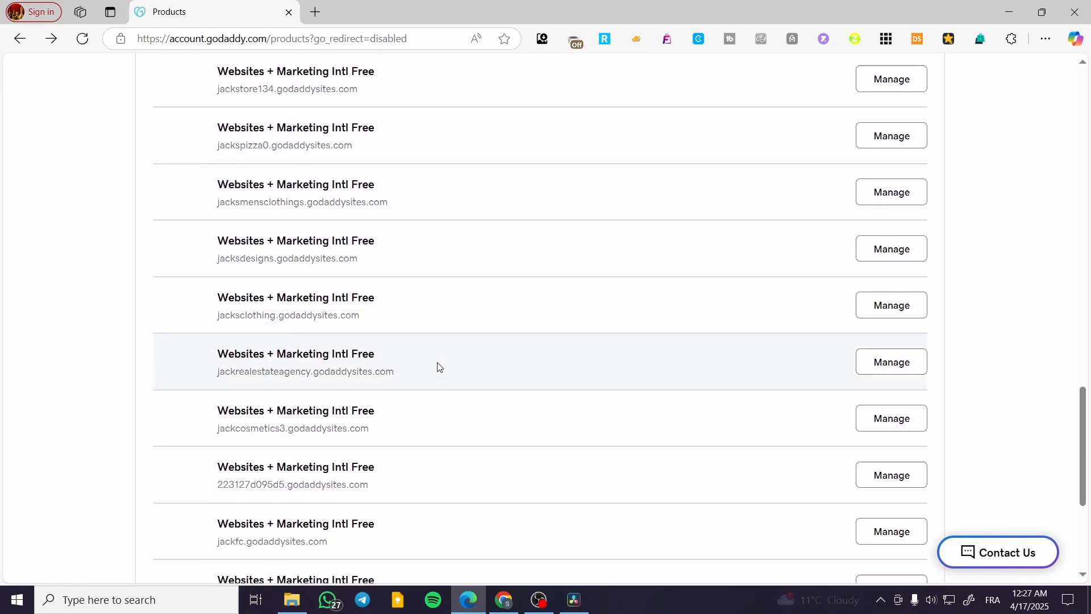
scroll(down, 3)
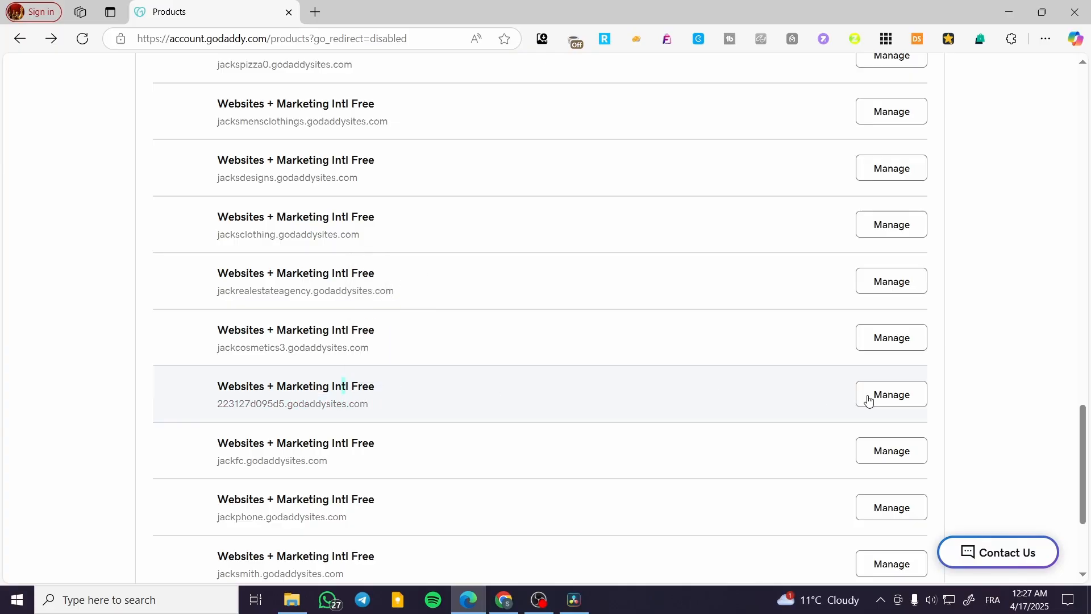
mouse_move(956, 383)
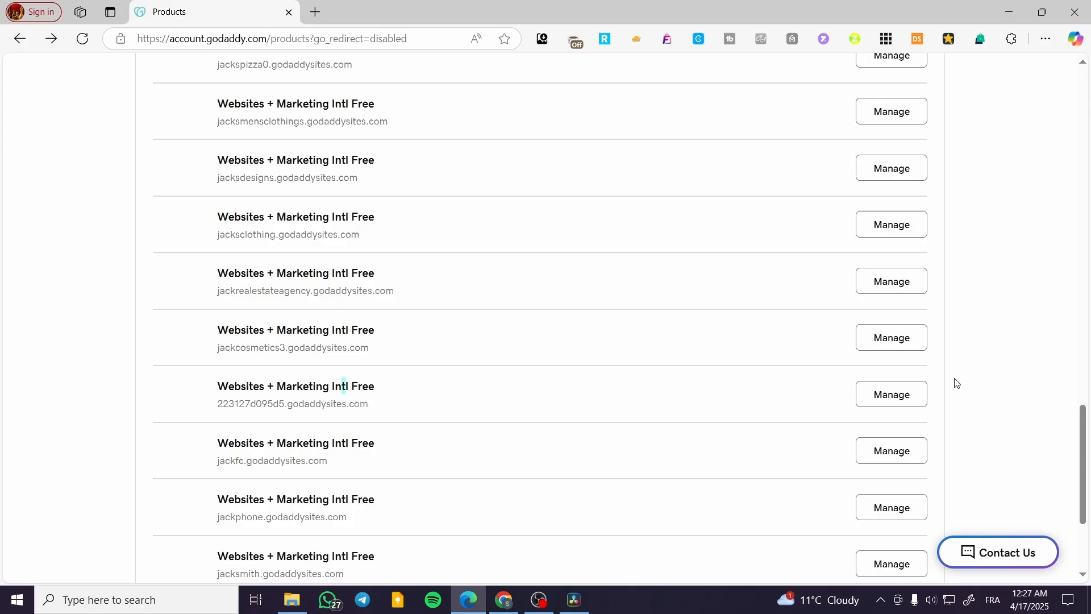
Step: Manage the 223127d095d5.godaddysites.com site to reach the 'test' dashboard showing 36 visitors
click(892, 394)
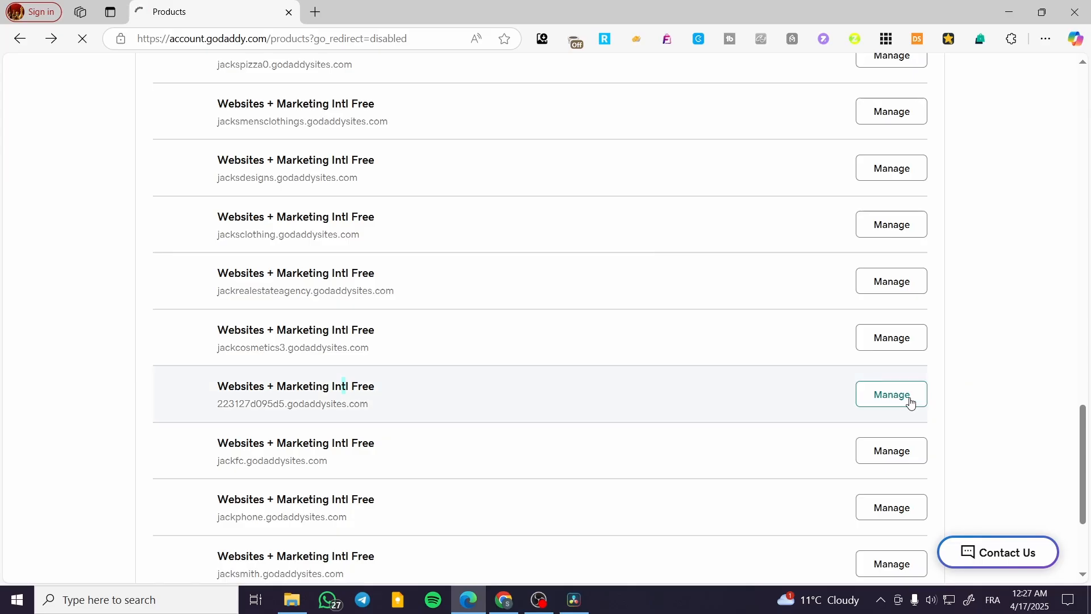
click(891, 395)
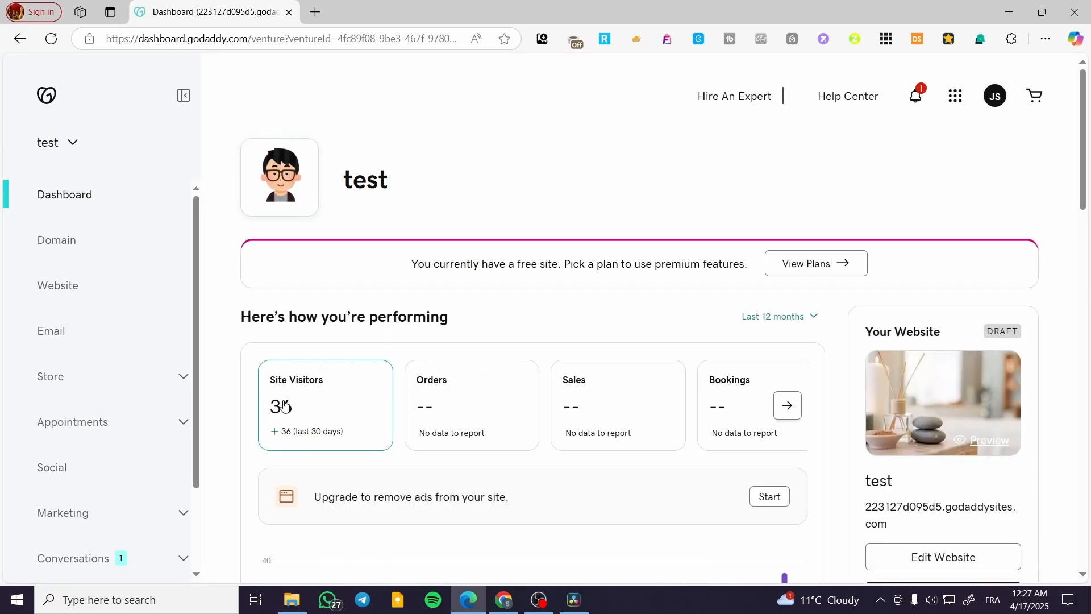
scroll(down, 3)
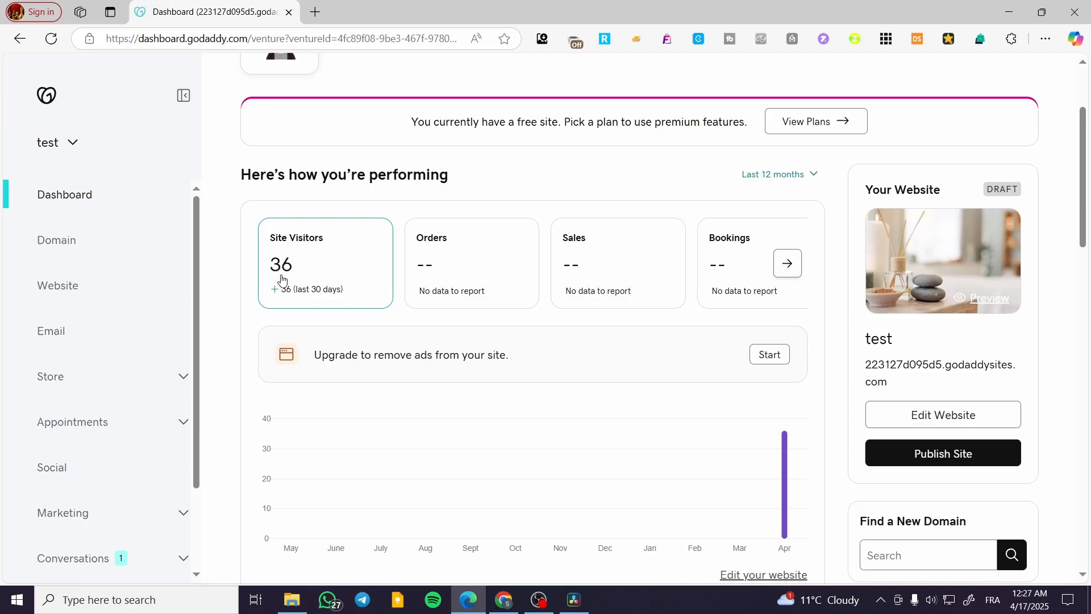
mouse_move(305, 291)
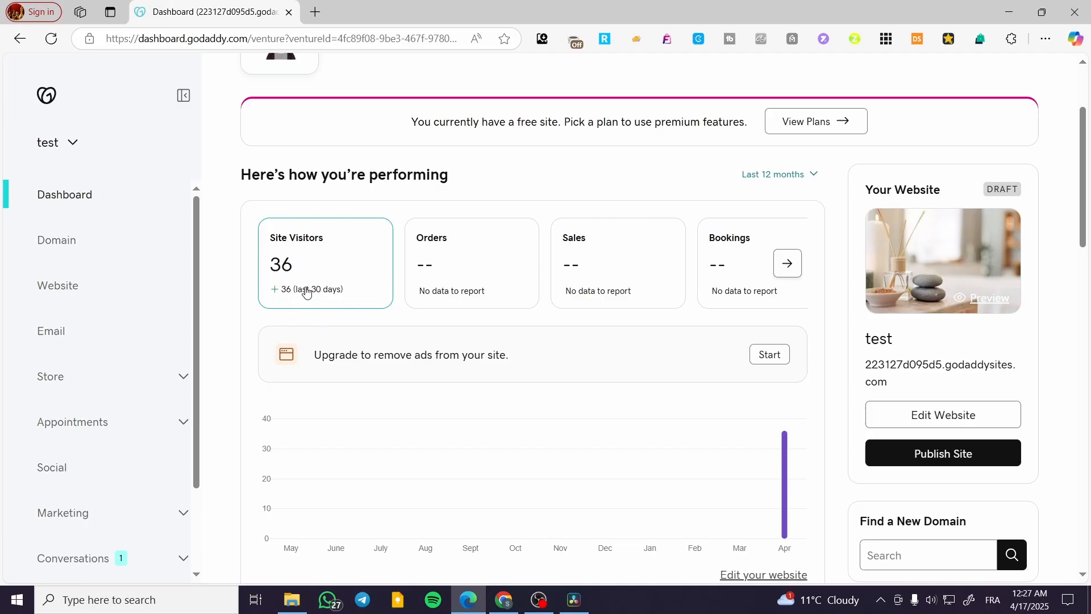
mouse_move(339, 296)
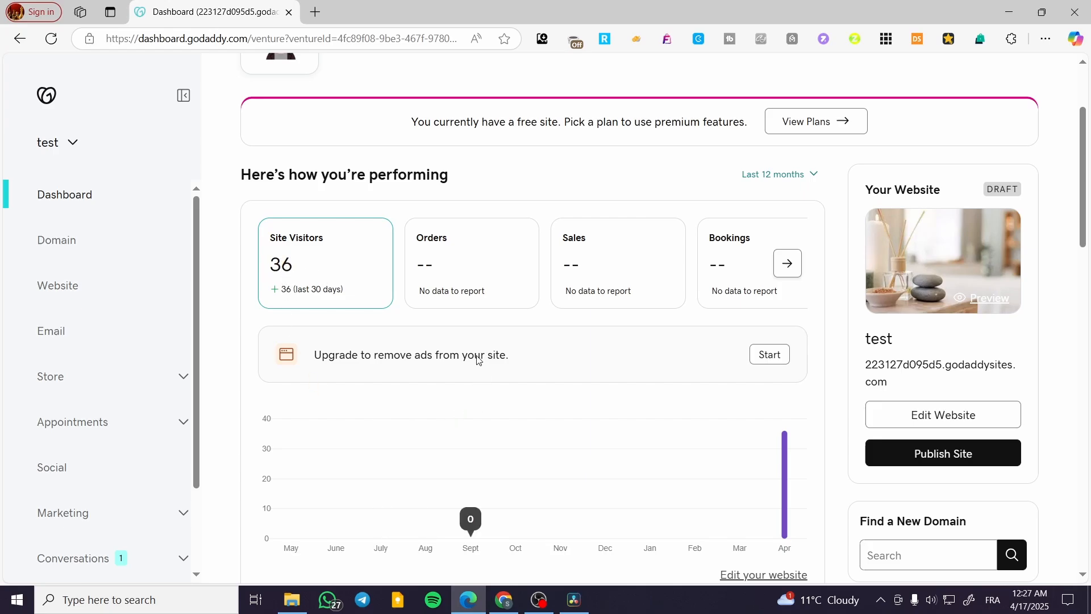
Step: Step through the Orders, Bookings and Social Views performance cards to the Performance Score
click(471, 263)
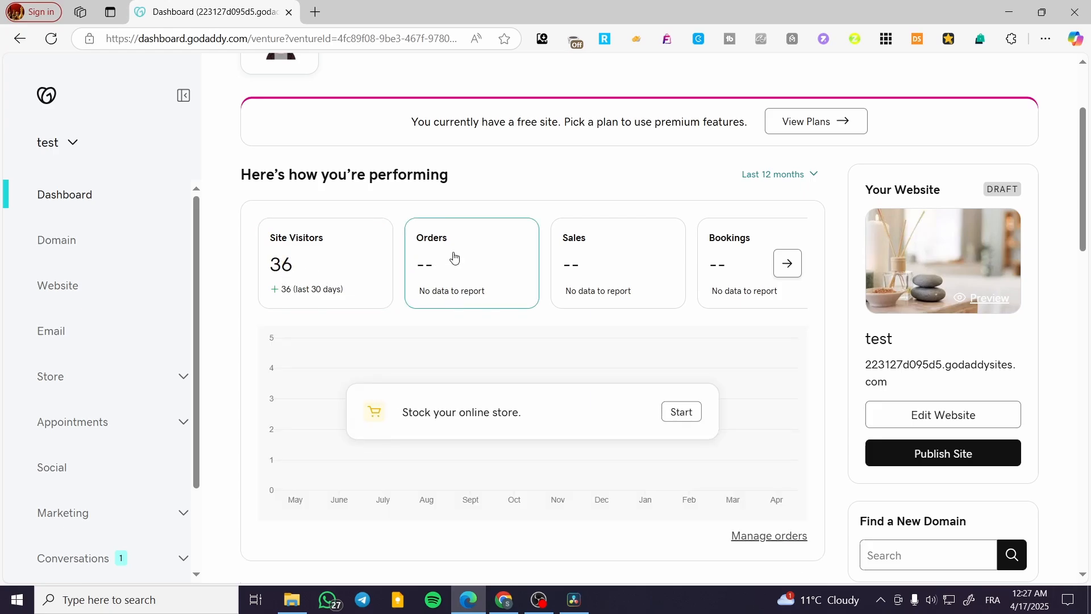
mouse_move(436, 264)
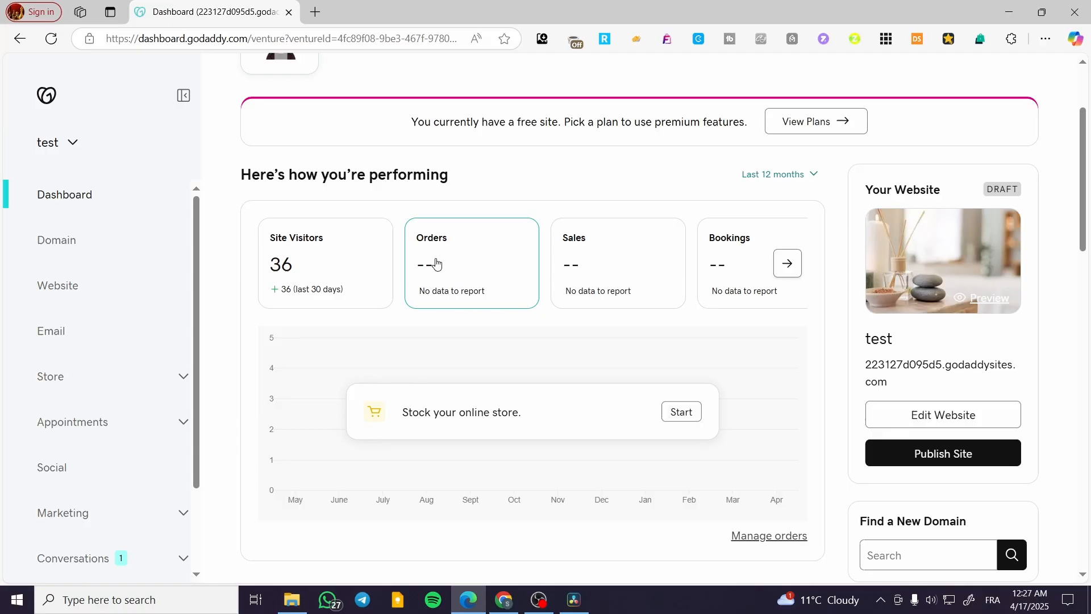
mouse_move(629, 261)
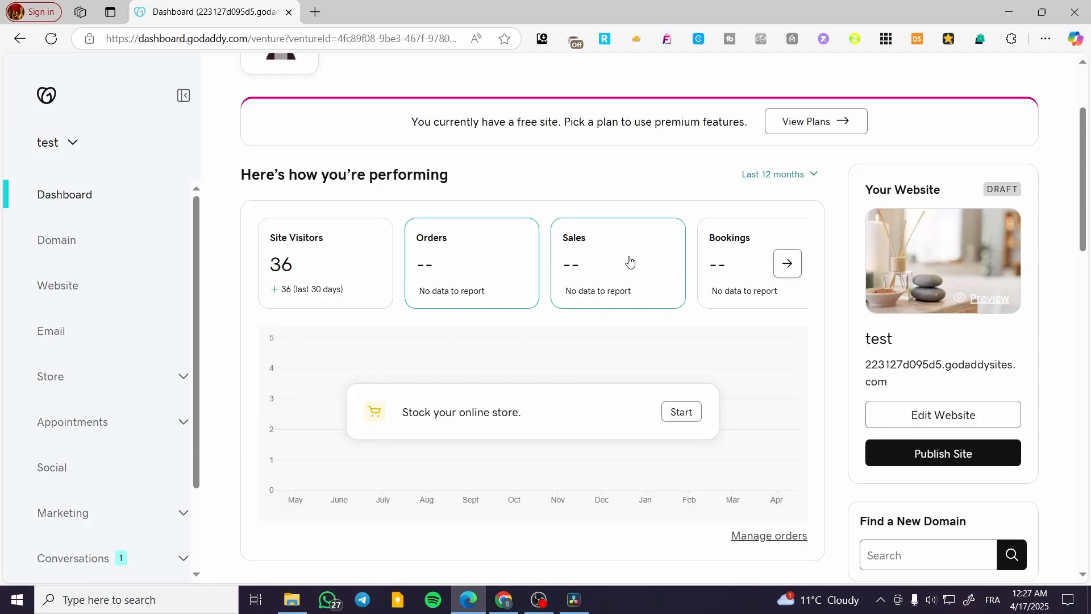
mouse_move(612, 265)
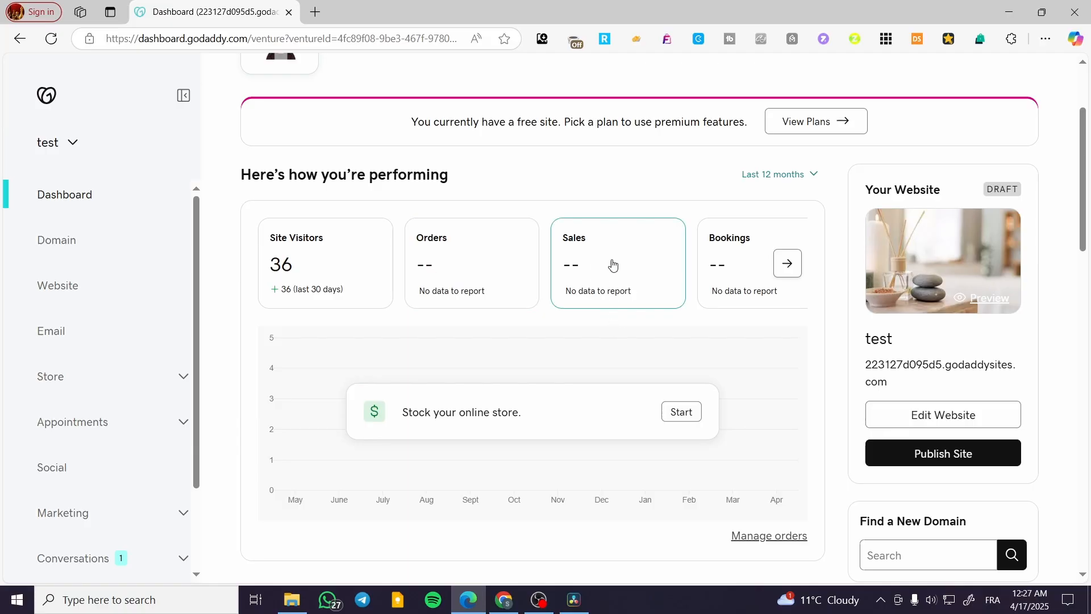
mouse_move(628, 312)
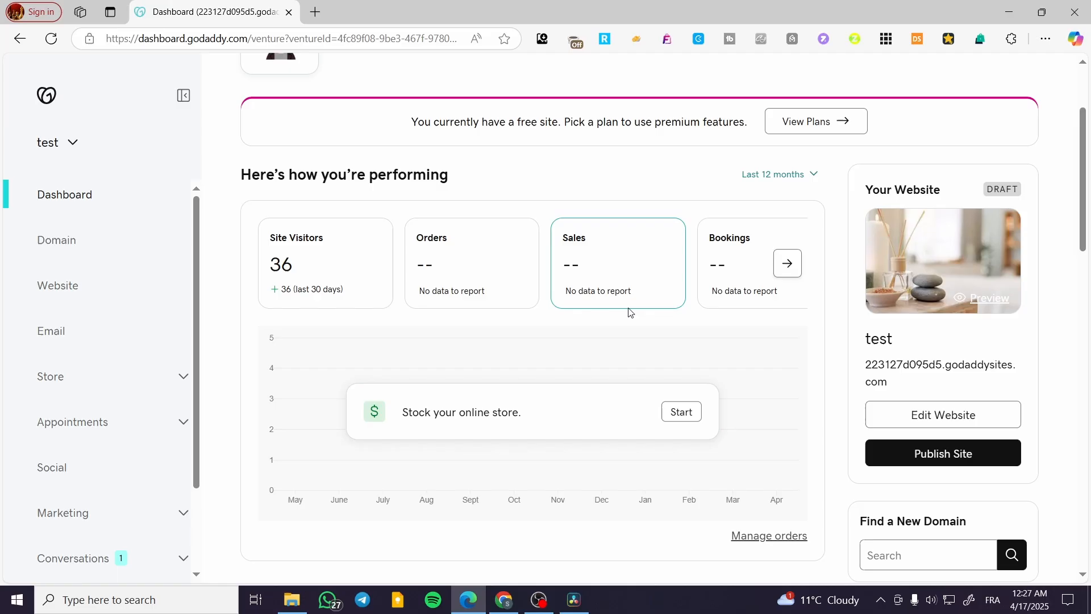
click(786, 263)
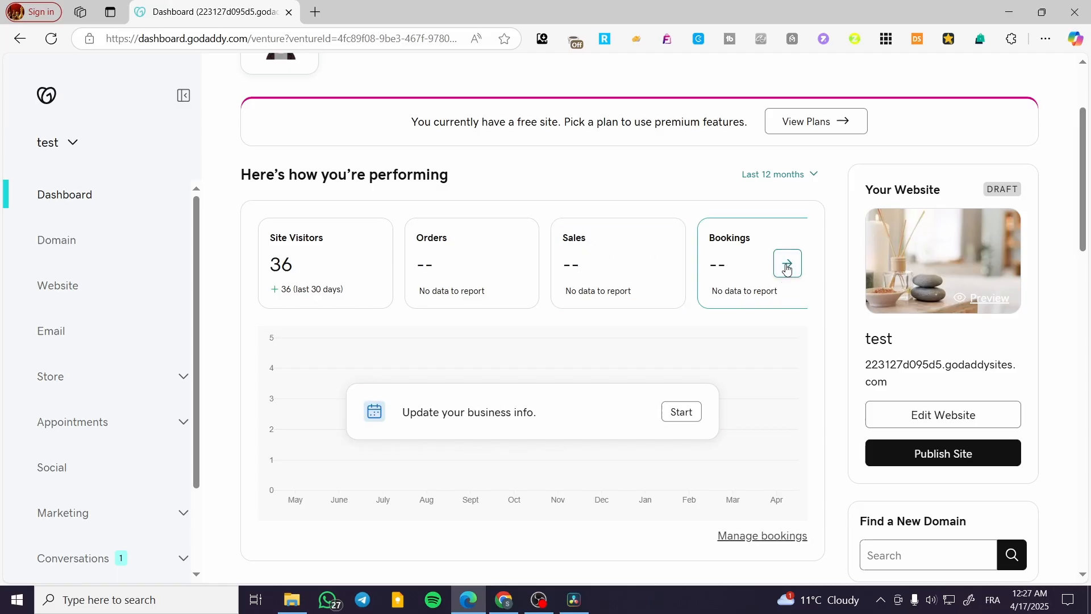
click(786, 263)
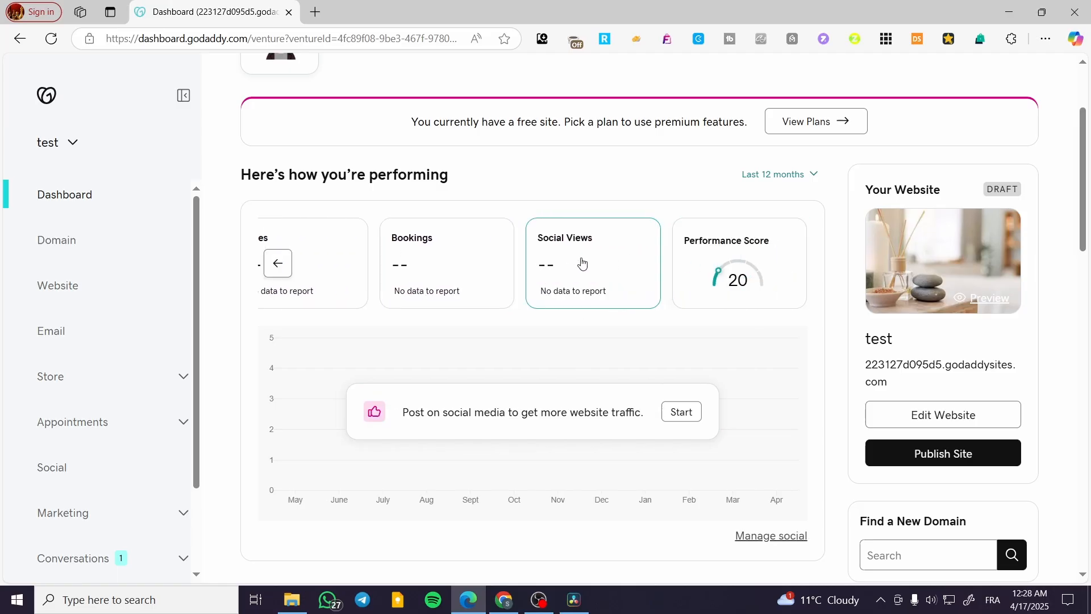
mouse_move(503, 430)
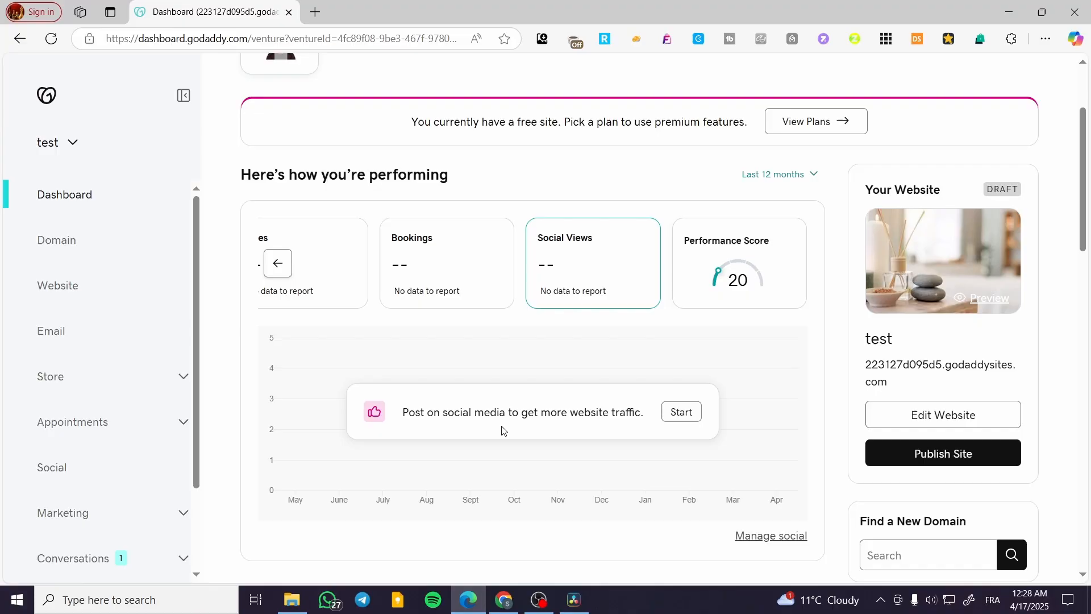
mouse_move(637, 411)
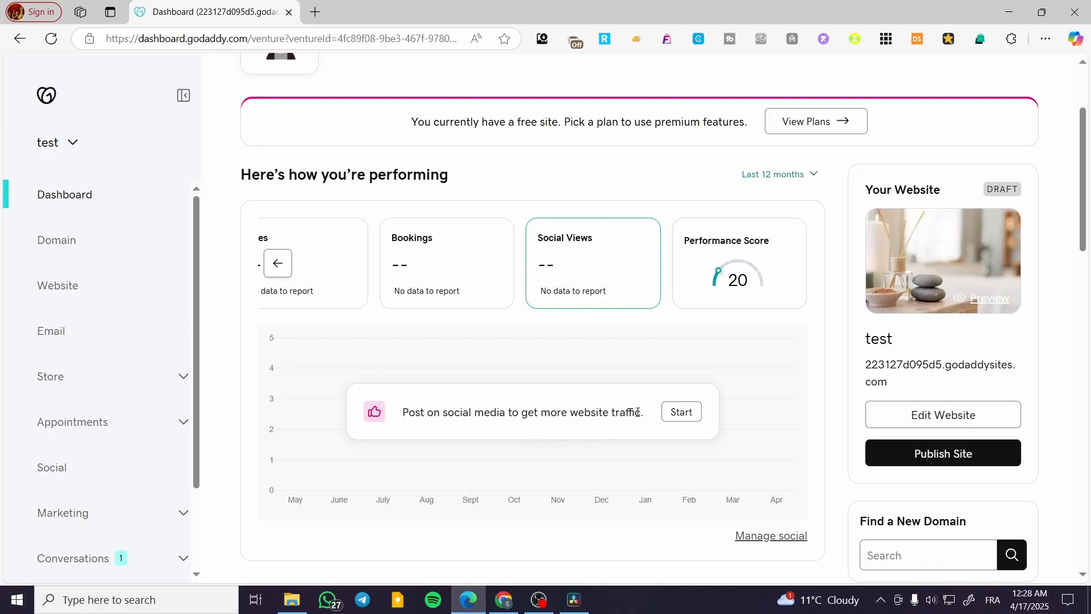
mouse_move(749, 266)
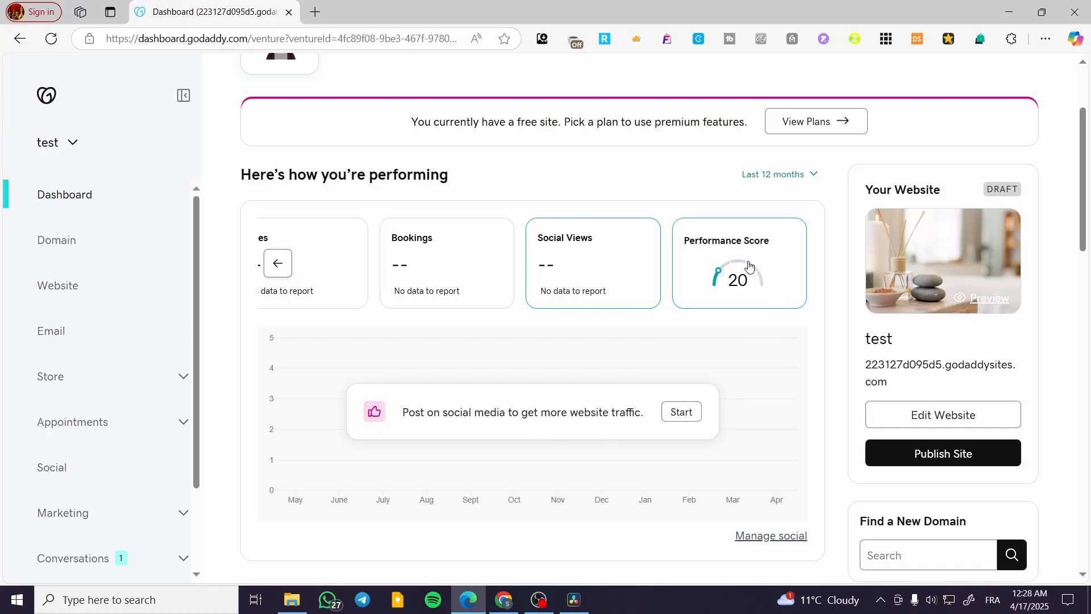
mouse_move(733, 283)
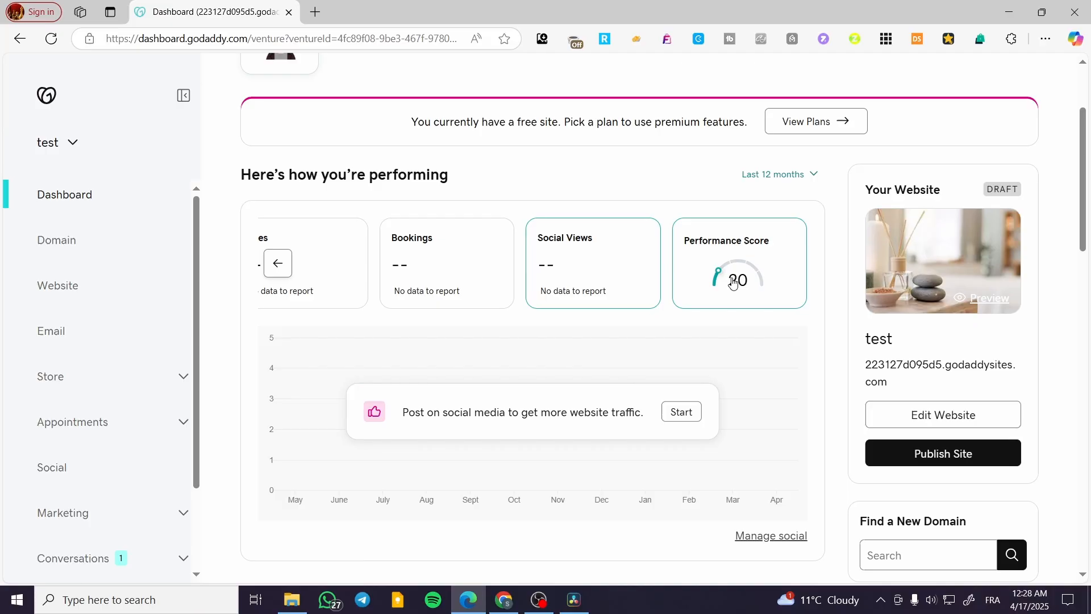
mouse_move(727, 251)
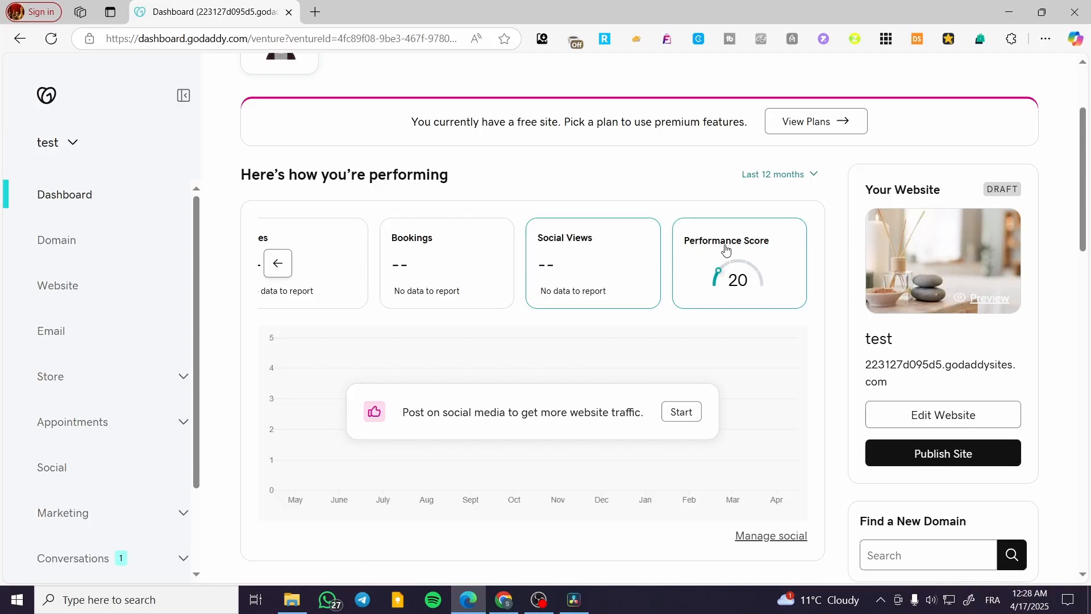
Step: View the performance score explanation, then return the carousel to Site Visitors (36)
click(727, 250)
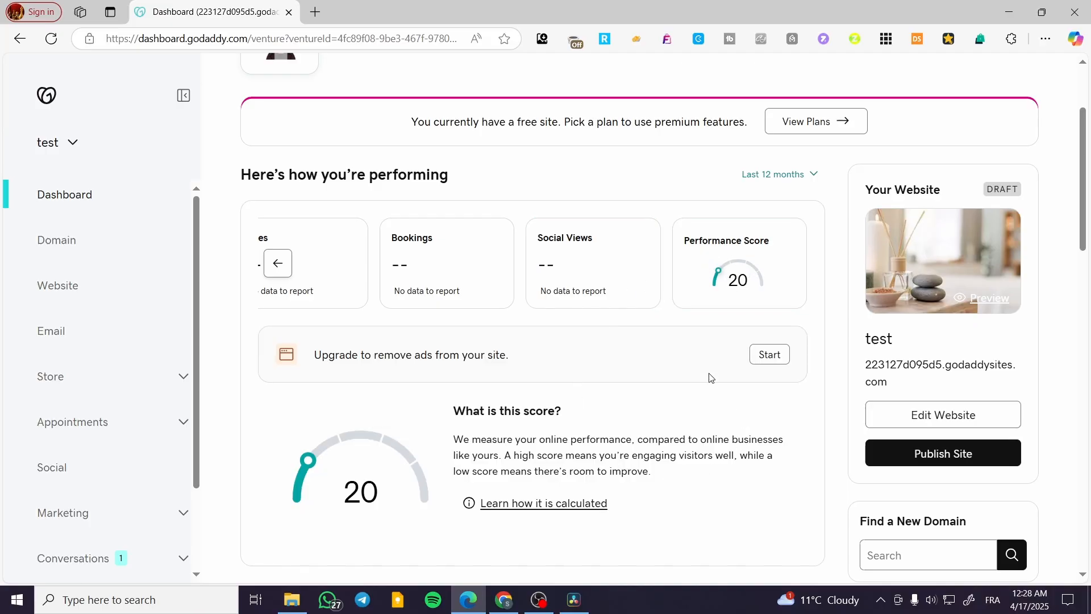
click(278, 263)
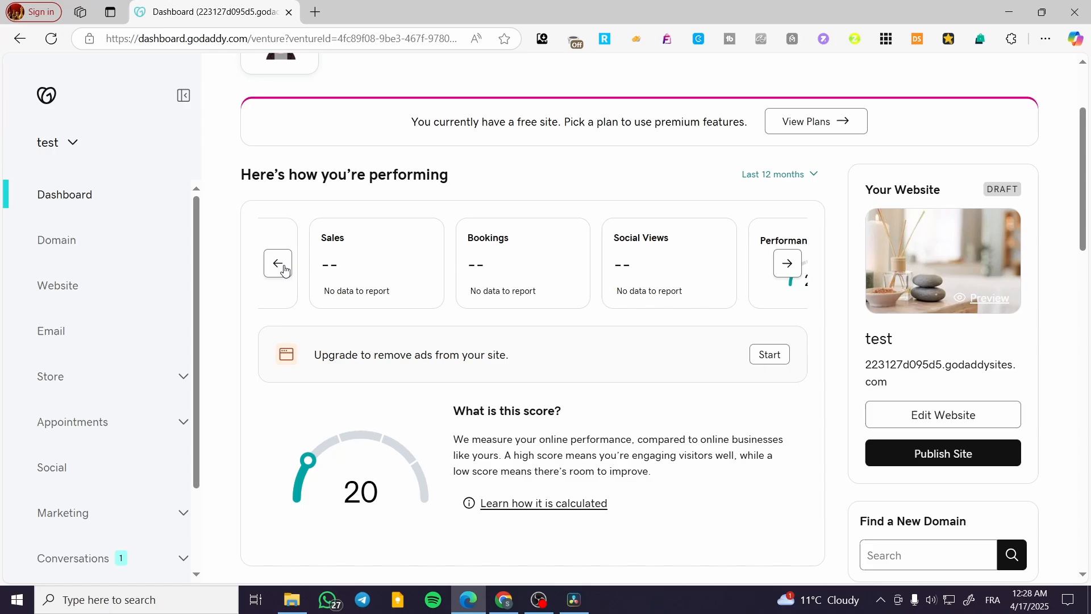
click(277, 263)
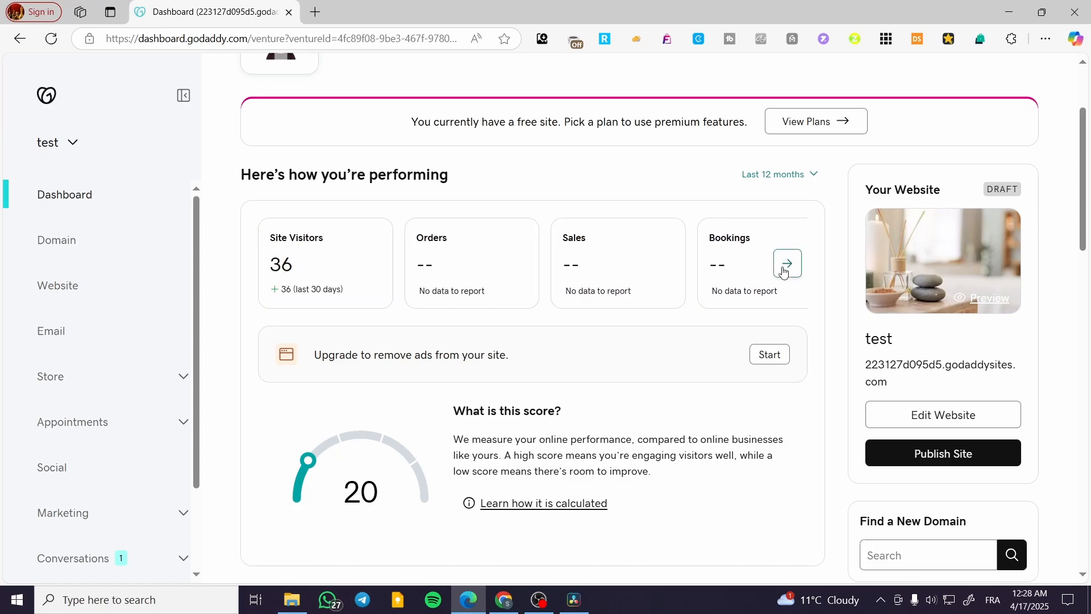
click(787, 262)
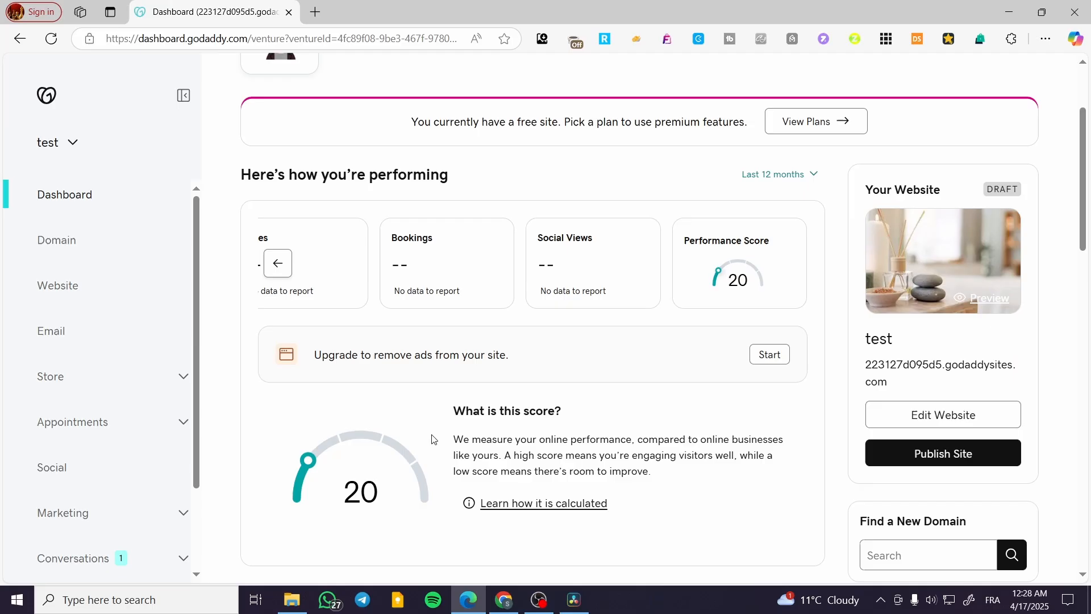
mouse_move(477, 442)
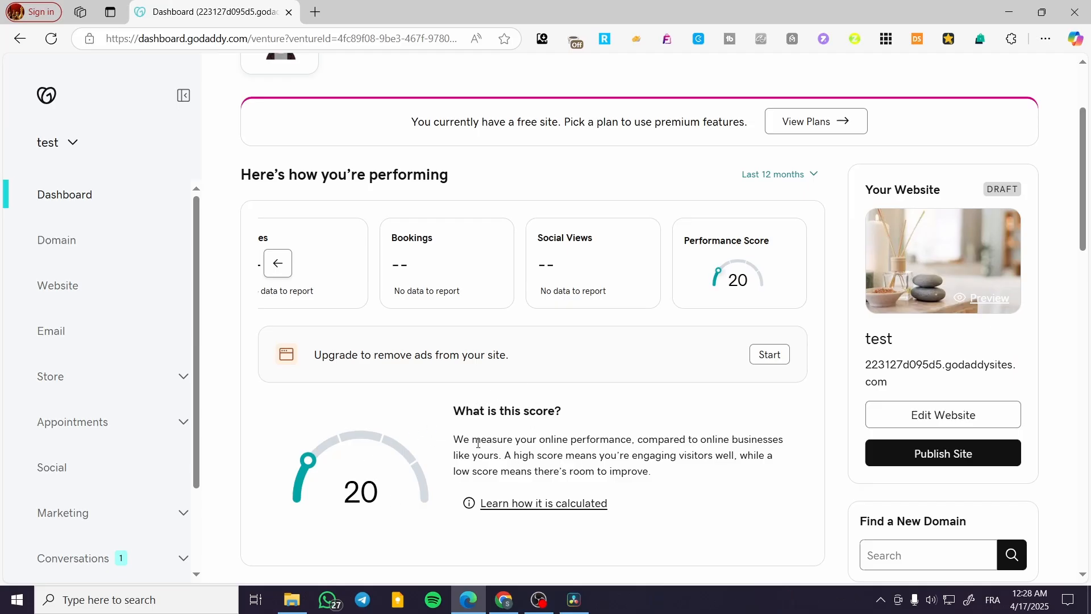
mouse_move(419, 450)
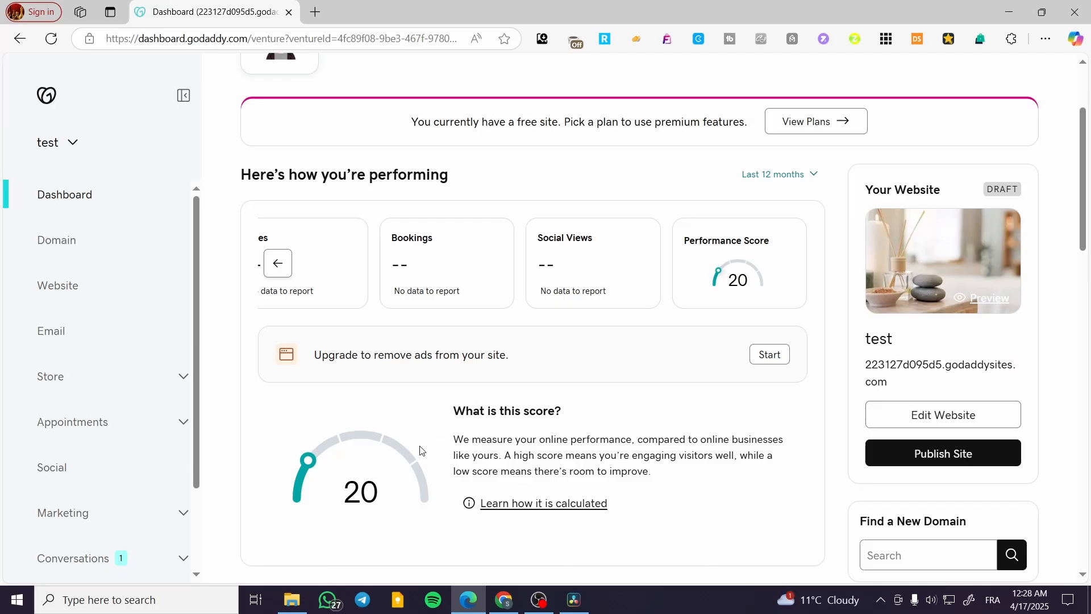
mouse_move(464, 432)
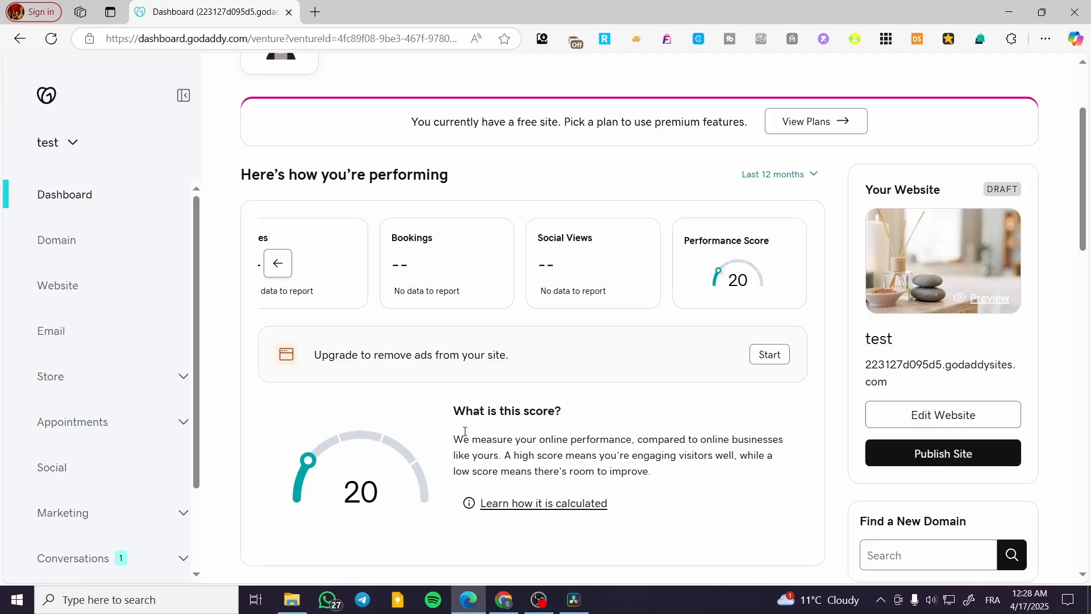
mouse_move(538, 317)
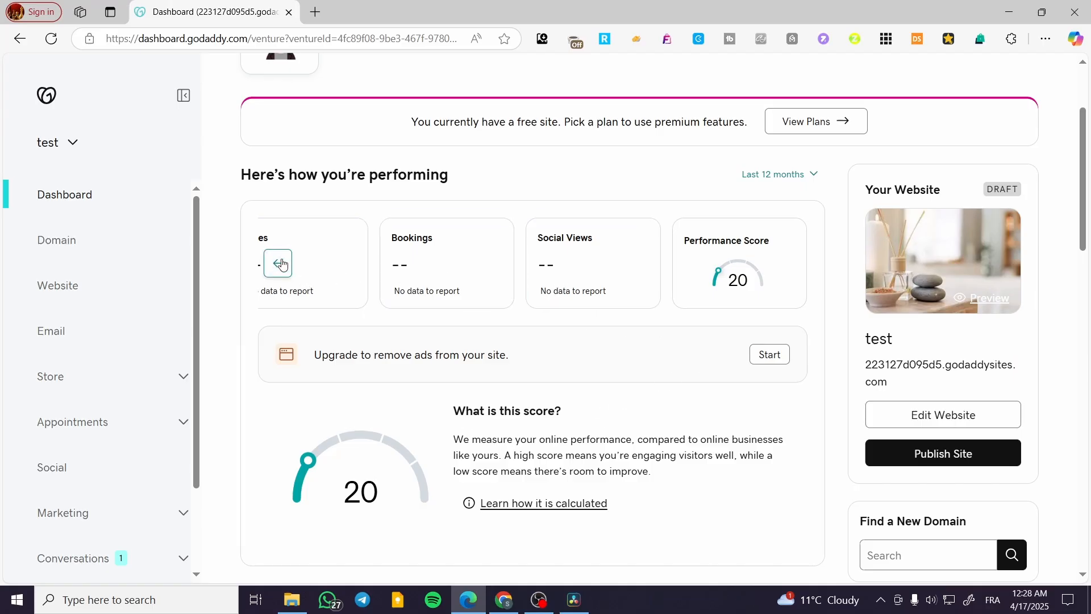
click(278, 262)
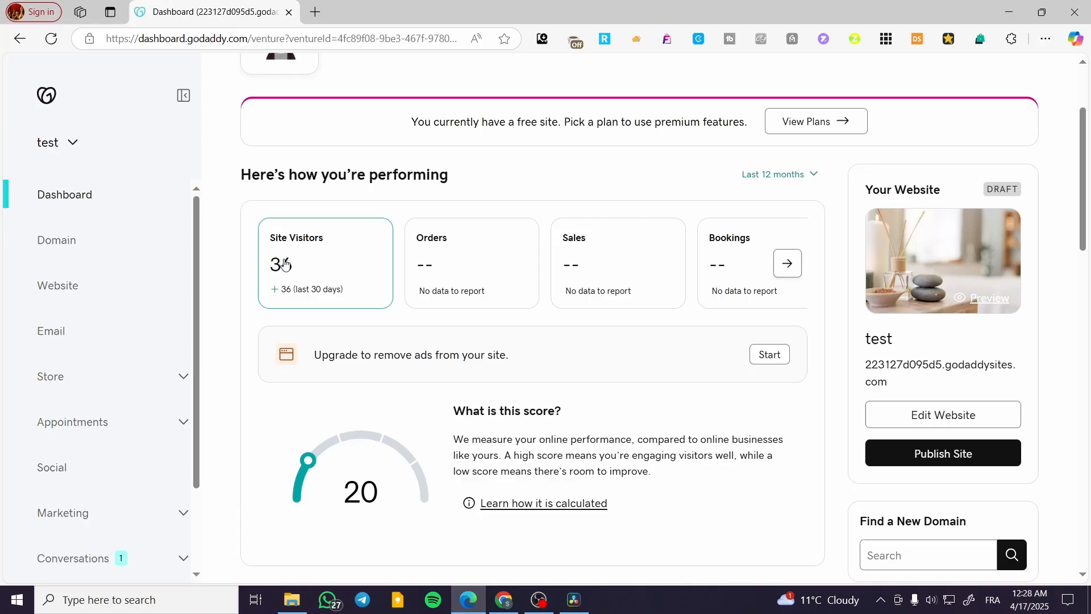
mouse_move(453, 285)
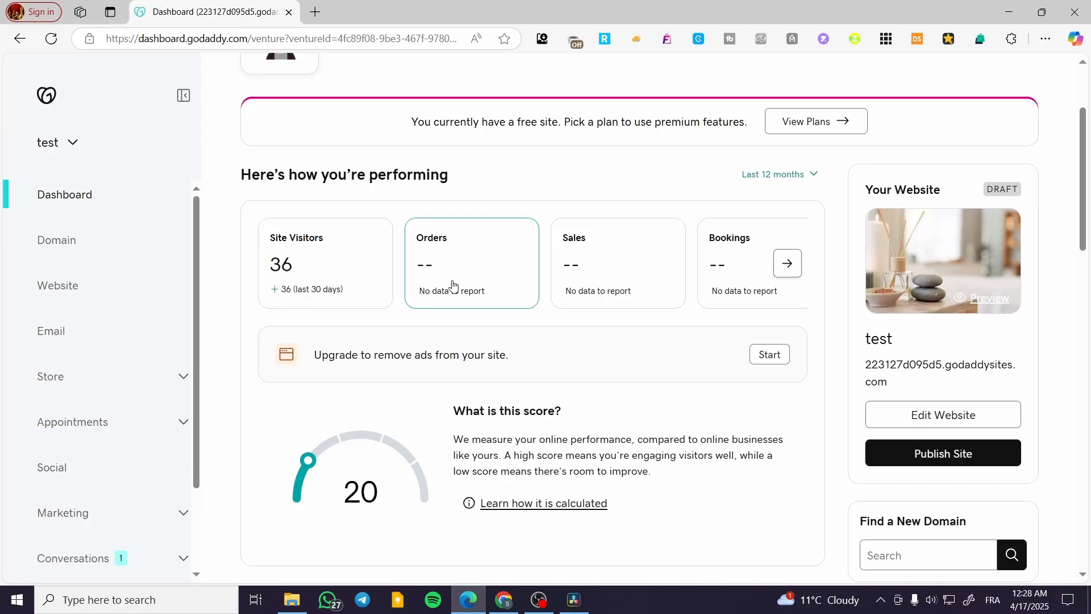
mouse_move(358, 467)
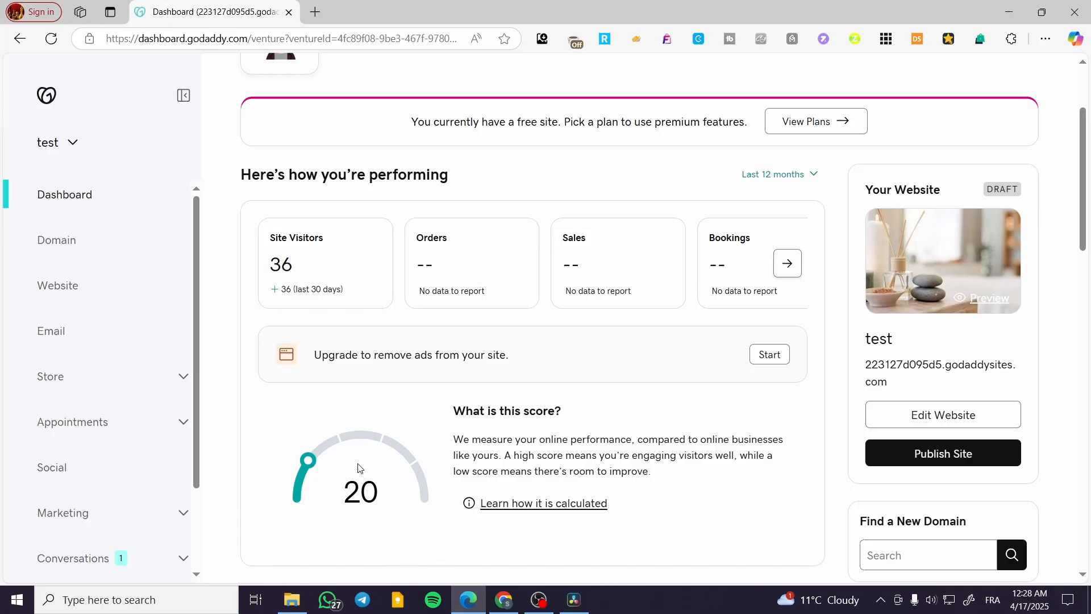
mouse_move(546, 409)
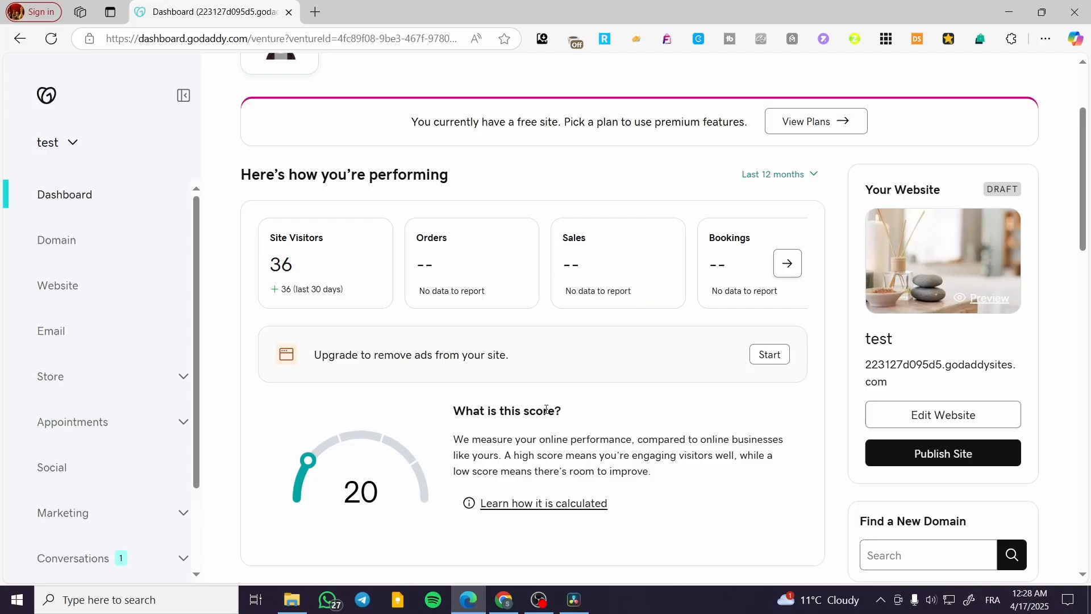
Step: Scroll the dashboard down to the setup checklist tabs
scroll(up, 3)
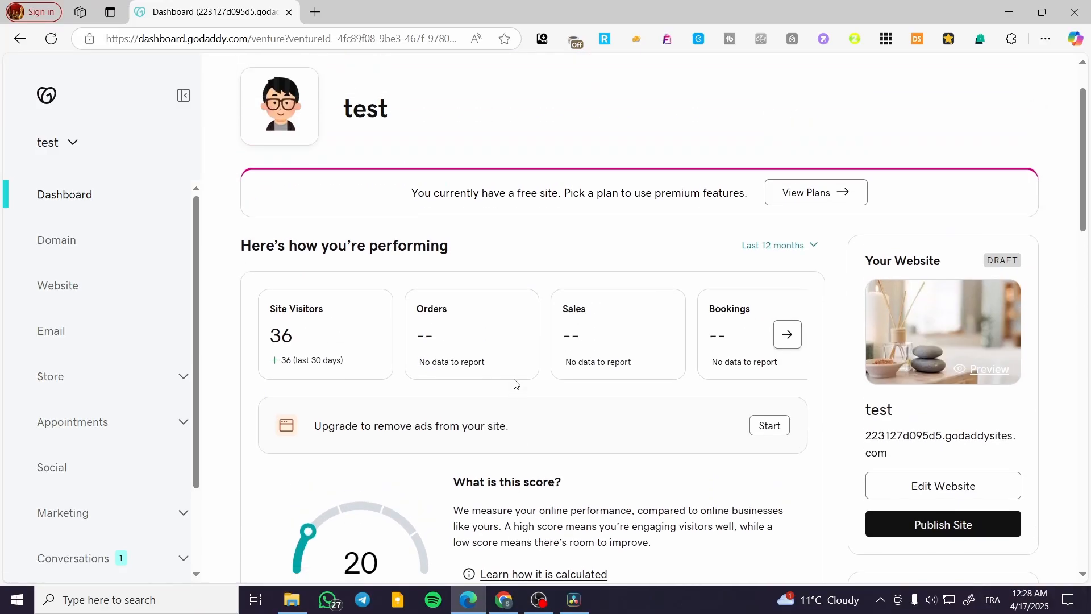
scroll(down, 3)
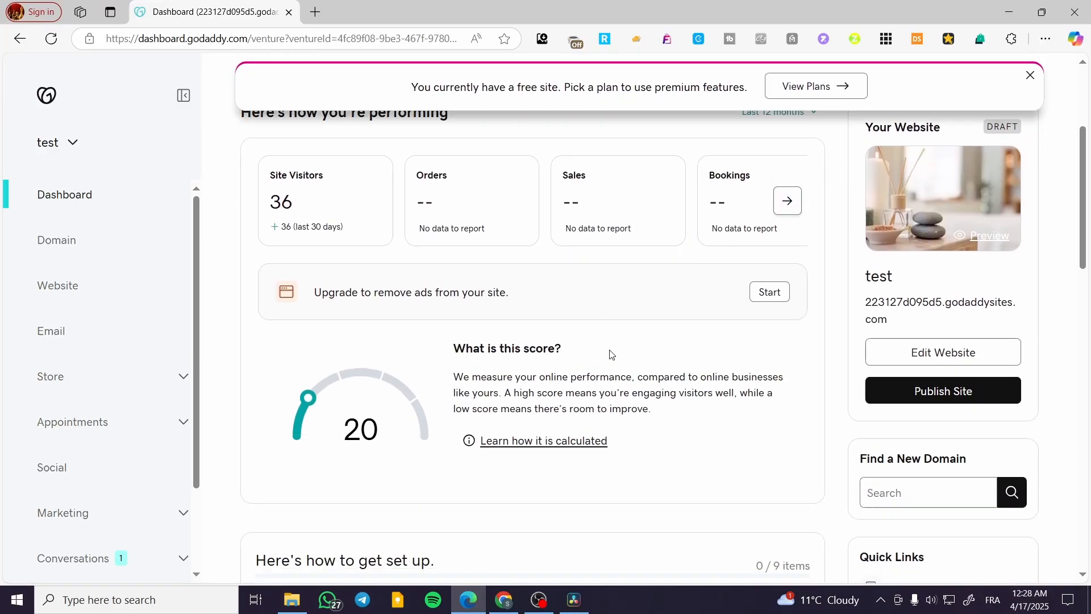
mouse_move(479, 319)
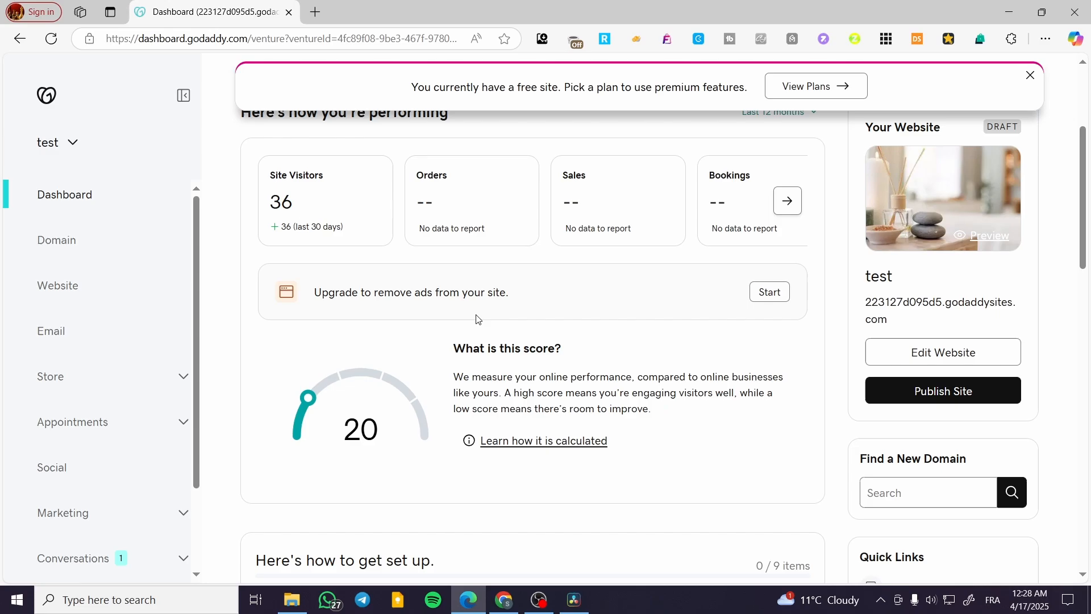
mouse_move(915, 103)
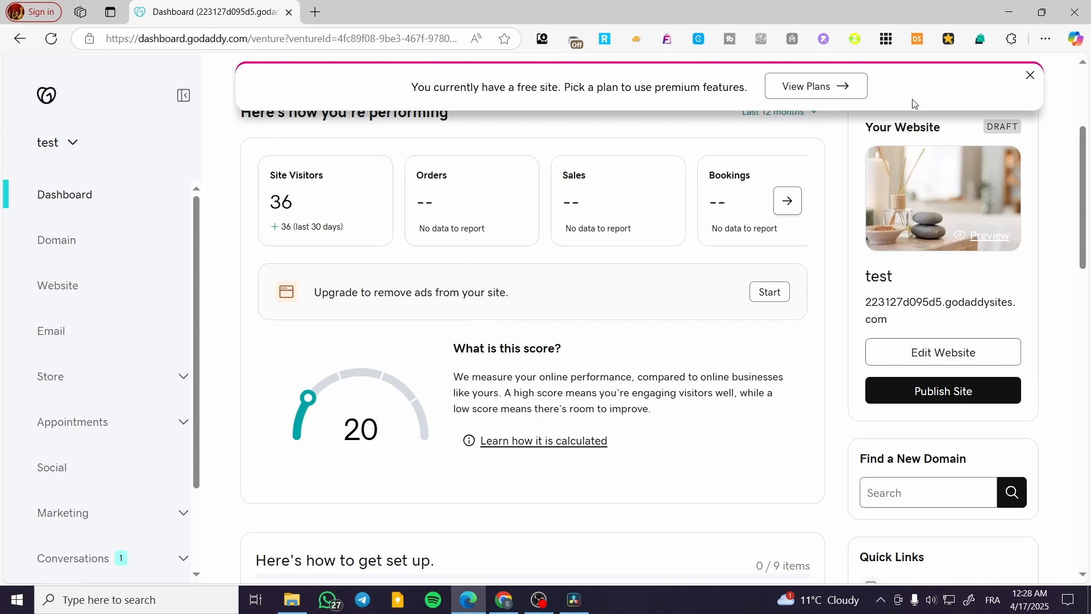
scroll(down, 3)
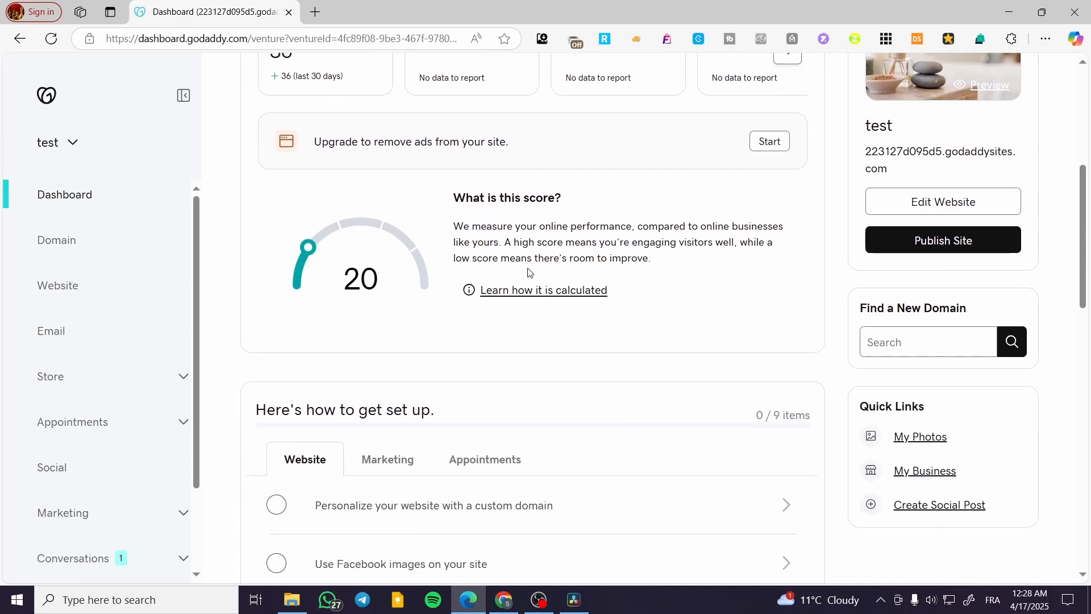
scroll(up, 3)
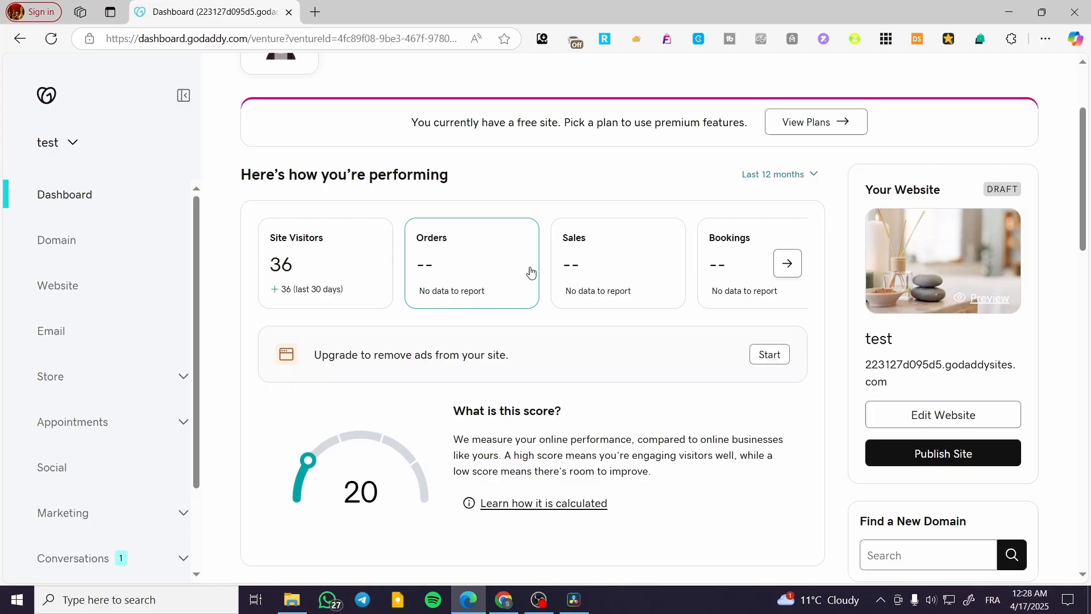
scroll(down, 3)
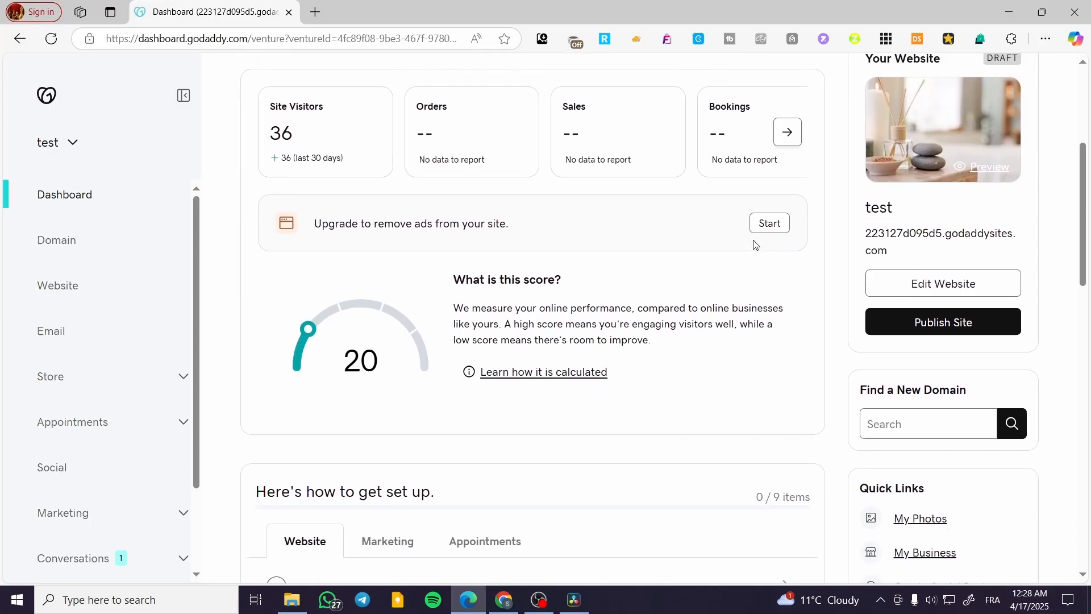
scroll(up, 3)
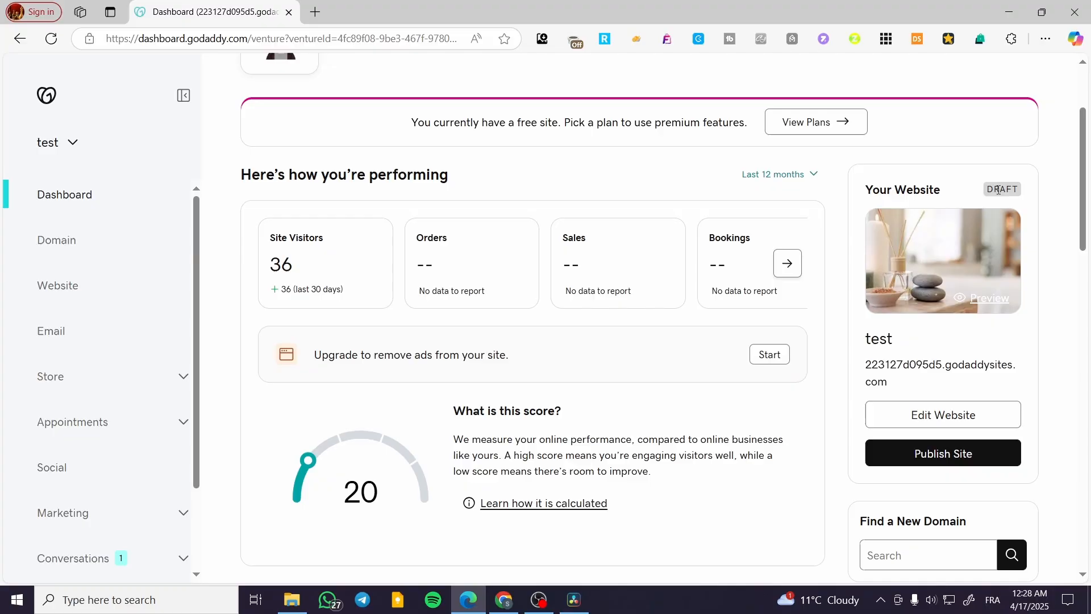
scroll(down, 3)
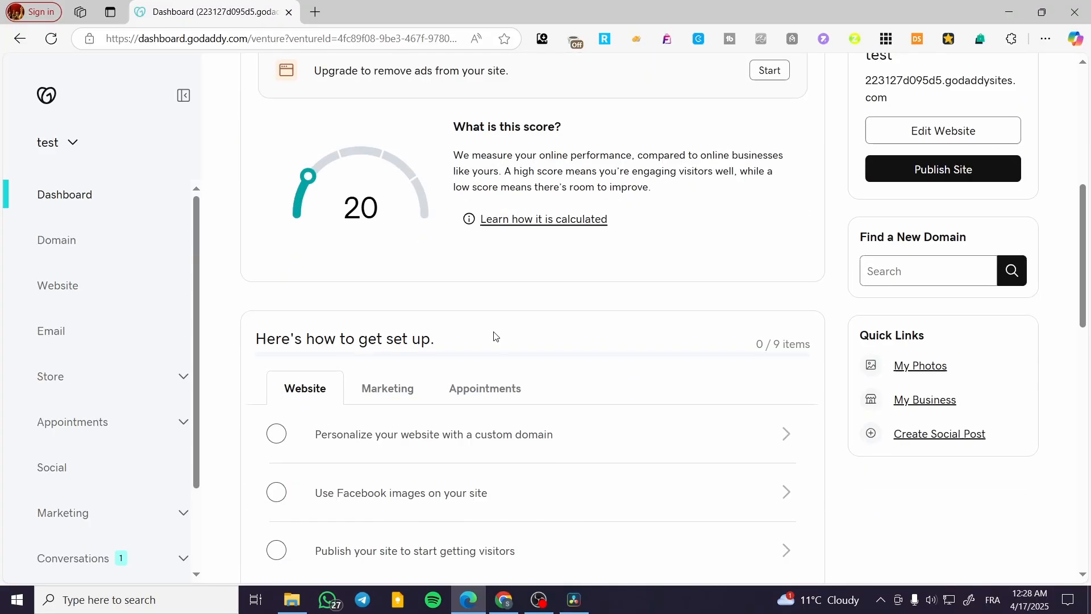
scroll(up, 3)
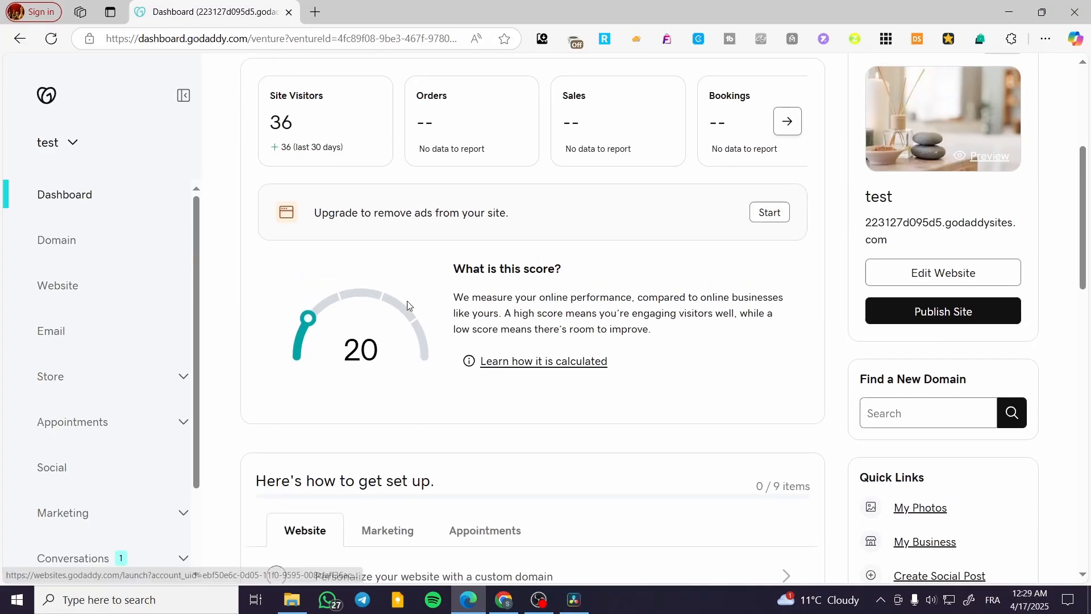
mouse_move(309, 322)
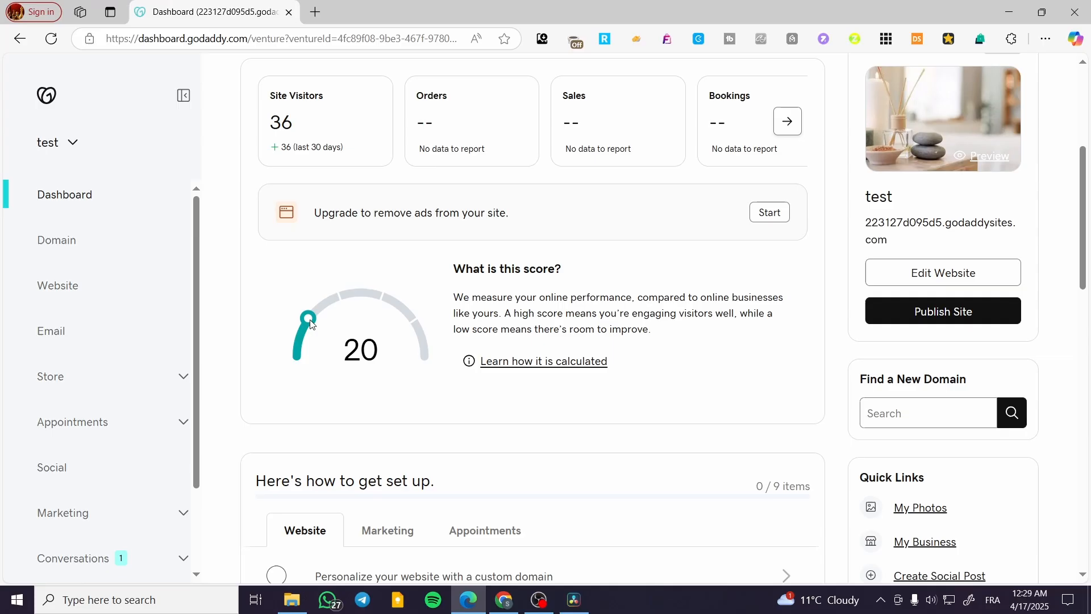
mouse_move(646, 219)
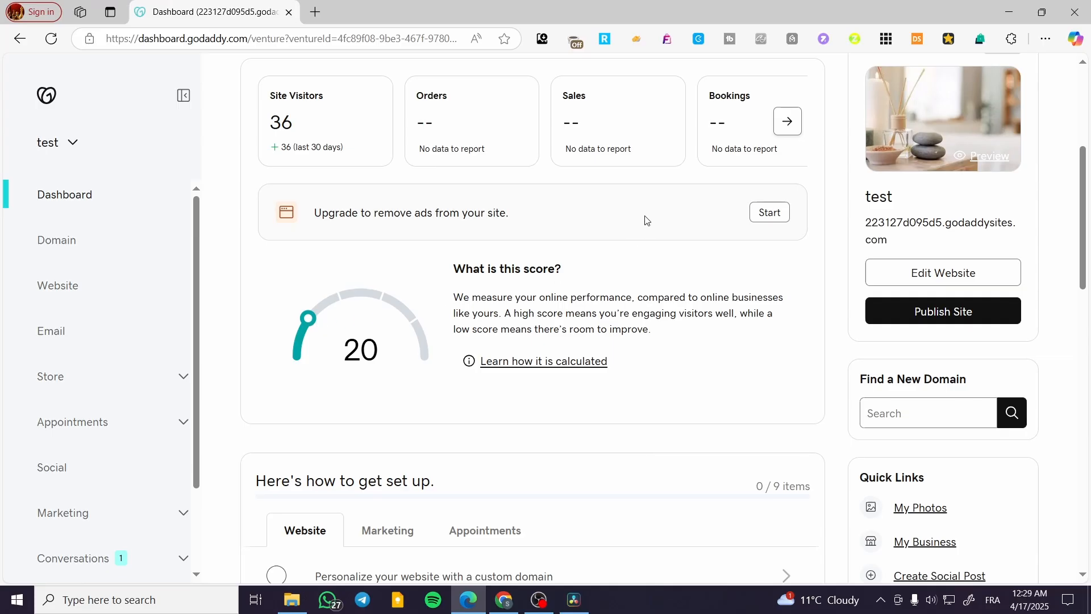
scroll(down, 3)
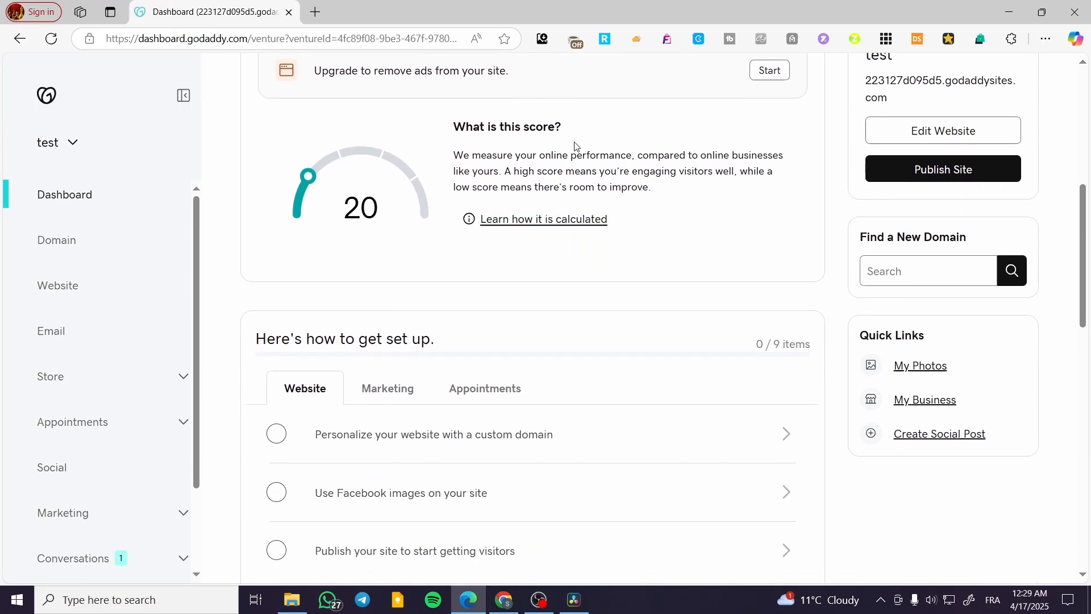
scroll(down, 3)
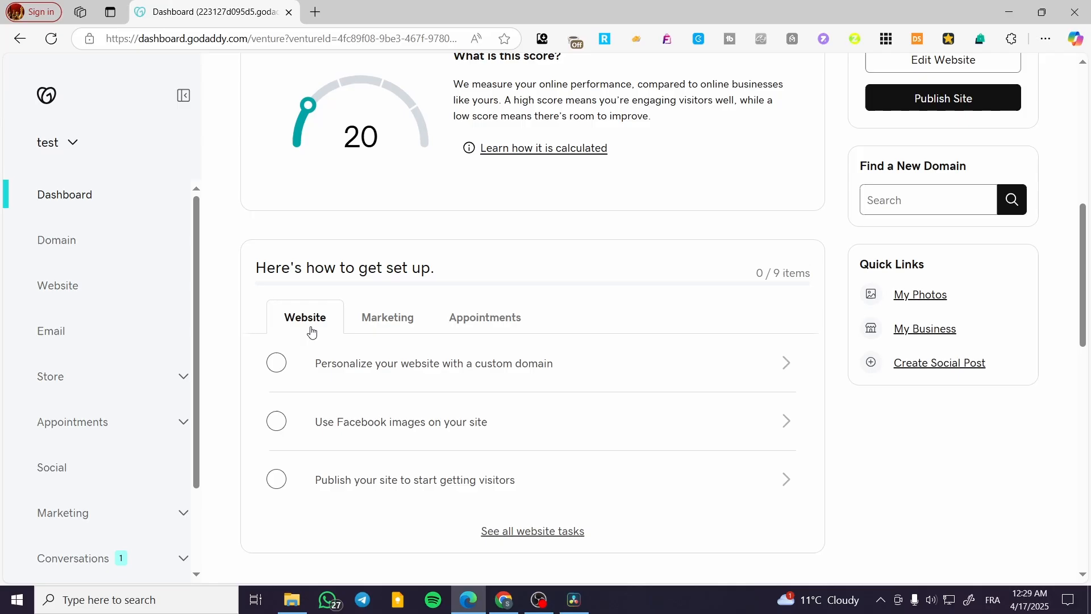
Step: Switch between the Appointments and Website setup tabs, then open all website tasks
click(484, 318)
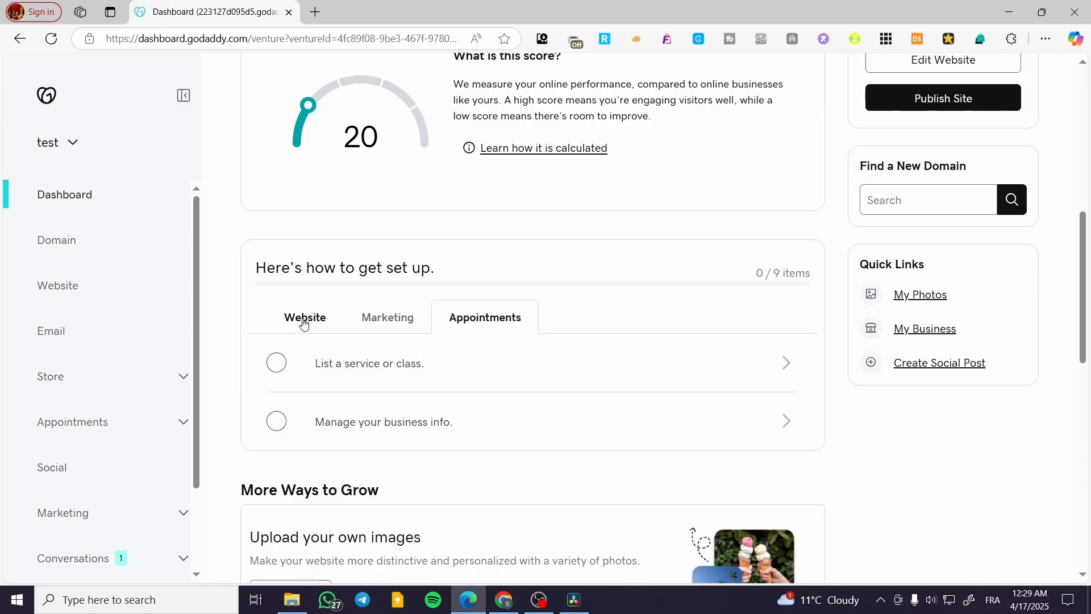
click(305, 318)
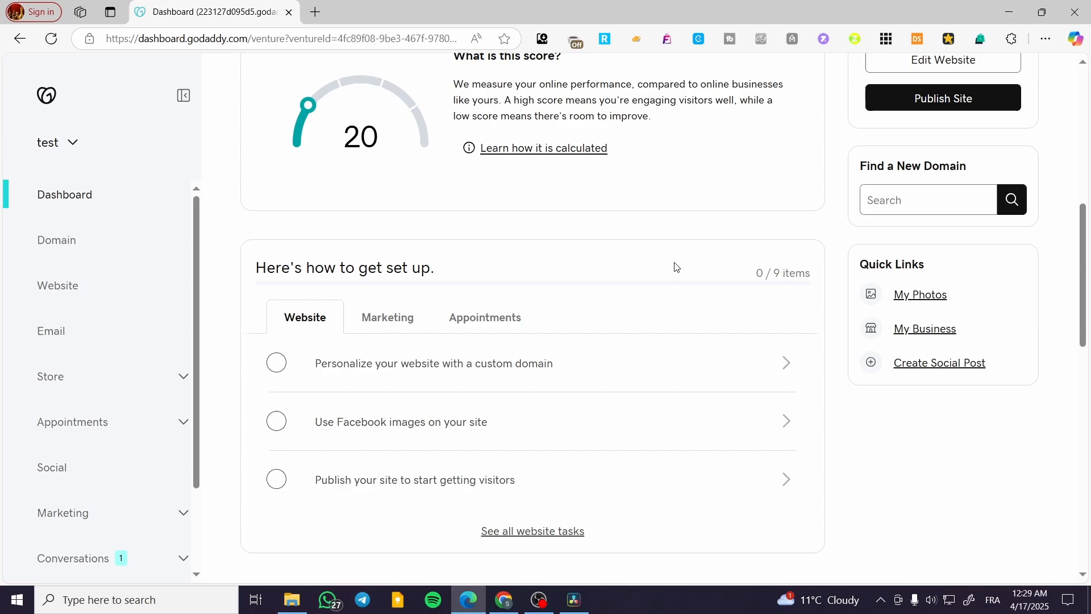
mouse_move(571, 265)
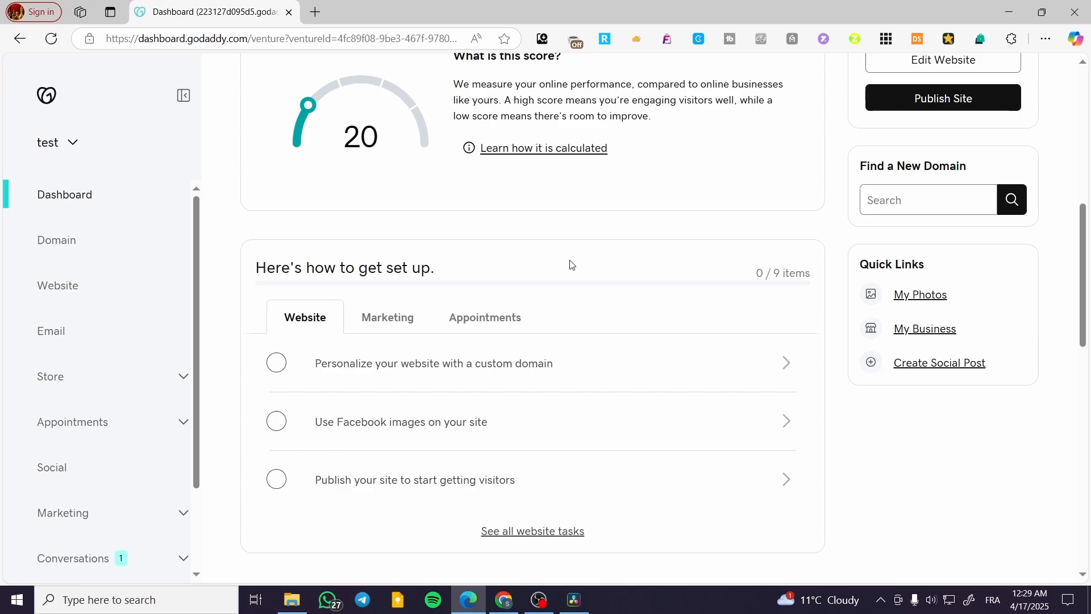
scroll(down, 3)
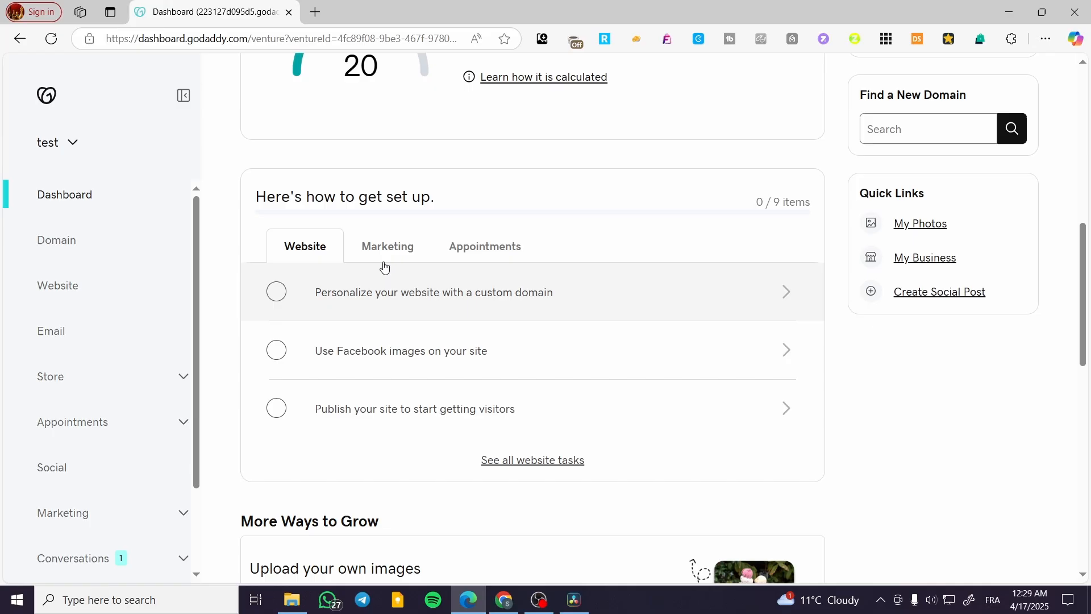
click(484, 245)
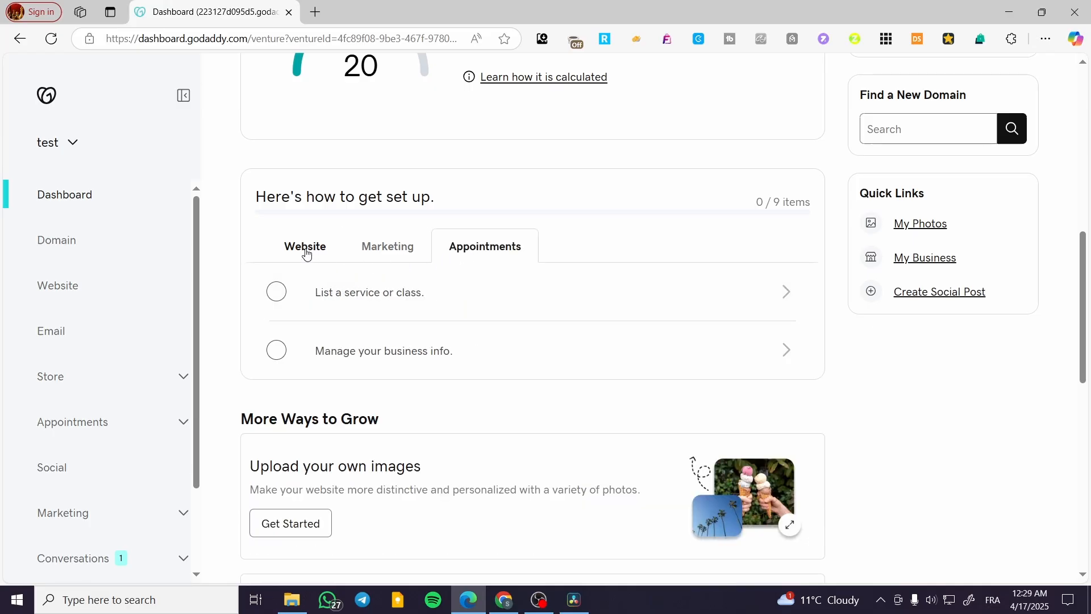
click(305, 247)
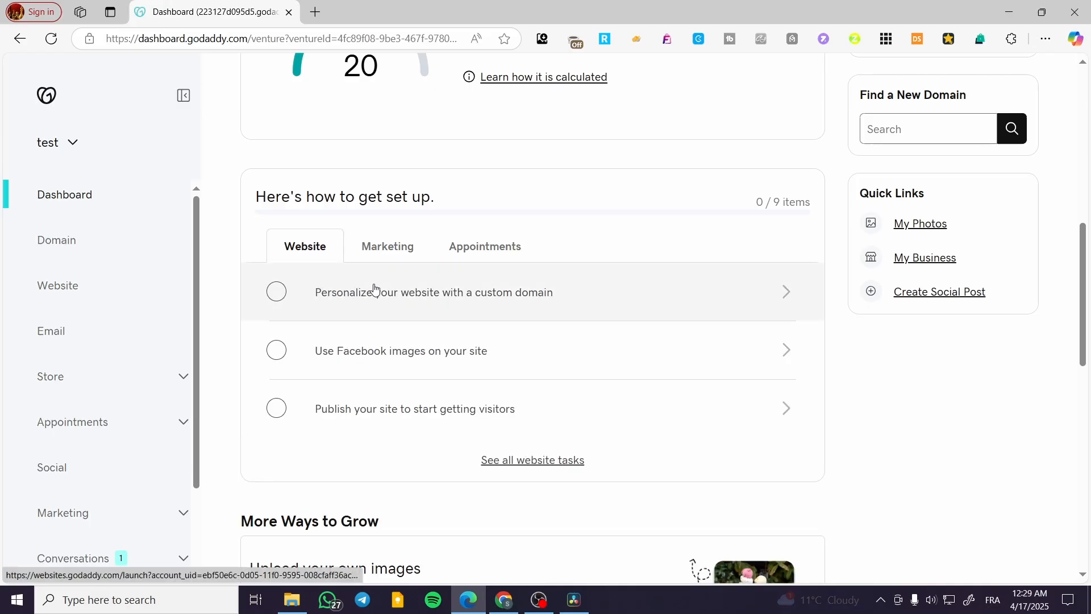
mouse_move(532, 459)
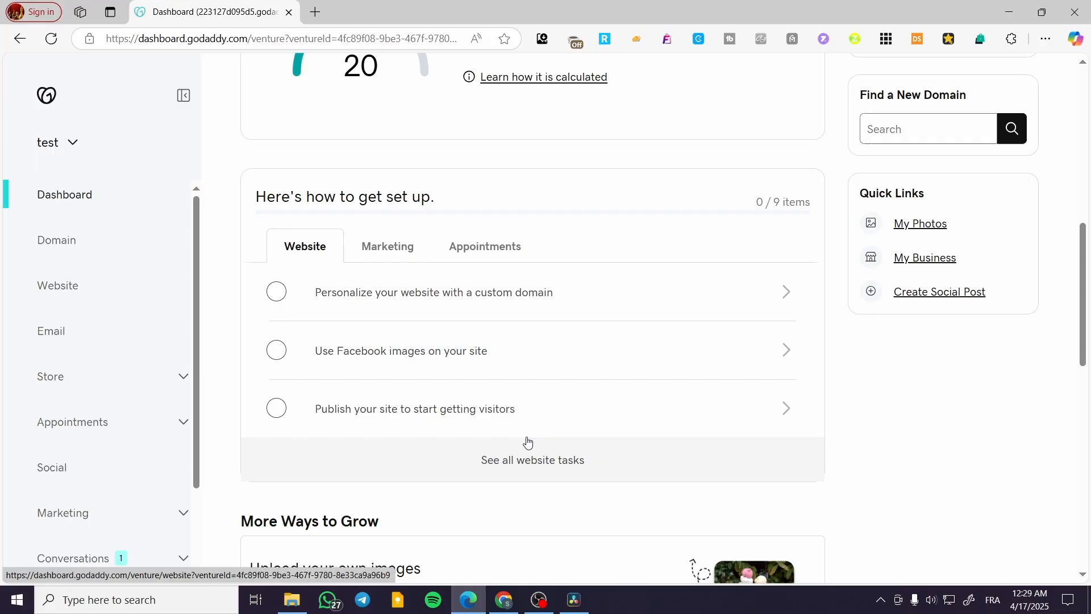
click(58, 285)
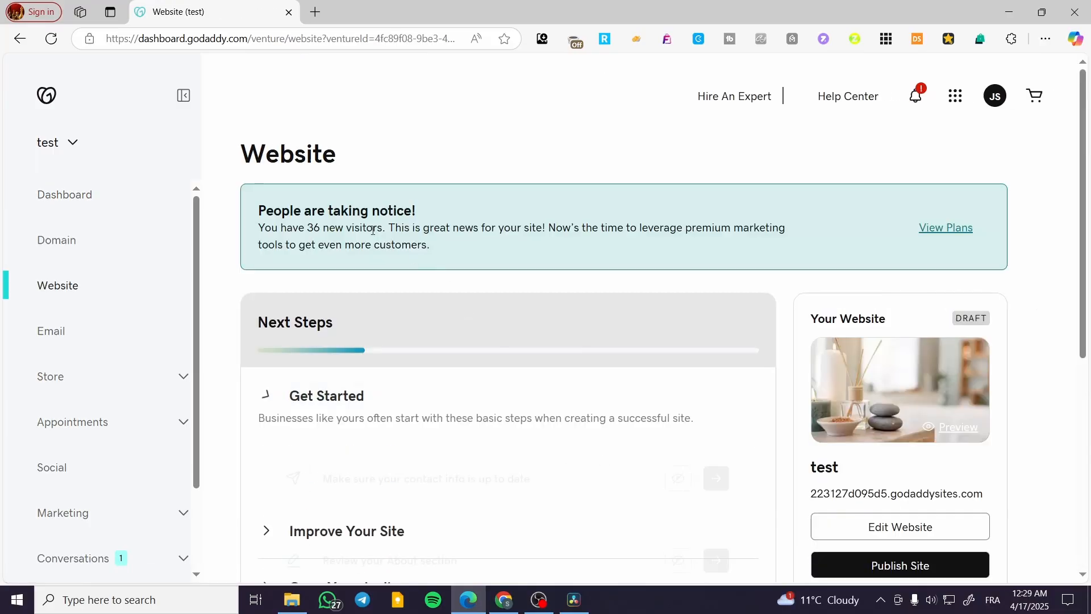
Step: Scroll through the Get Started tasks to the Improve Your Site section with domain, social and SEO tasks
scroll(down, 3)
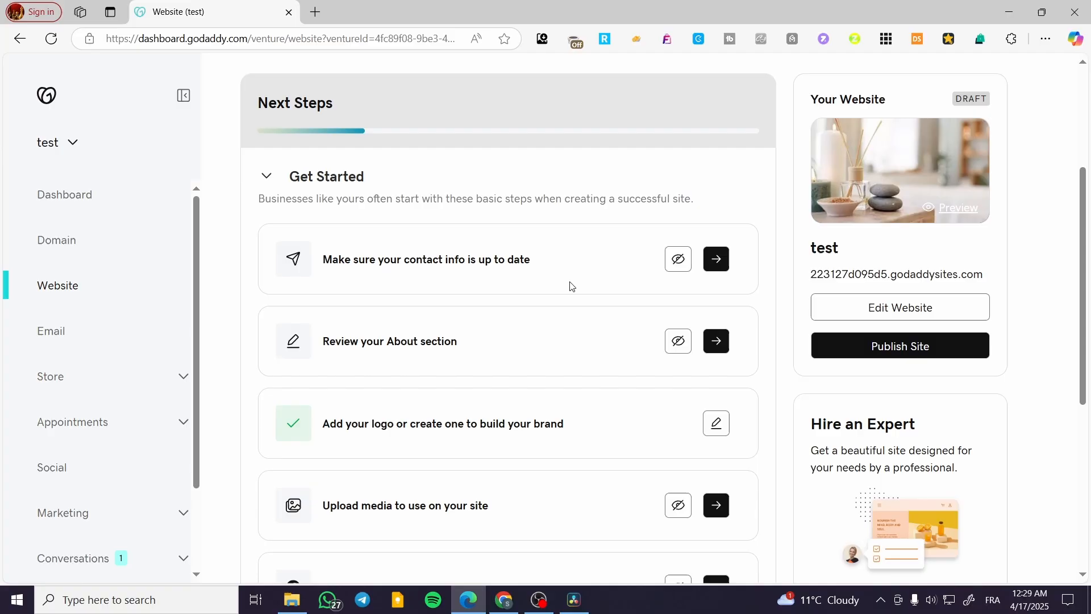
scroll(down, 3)
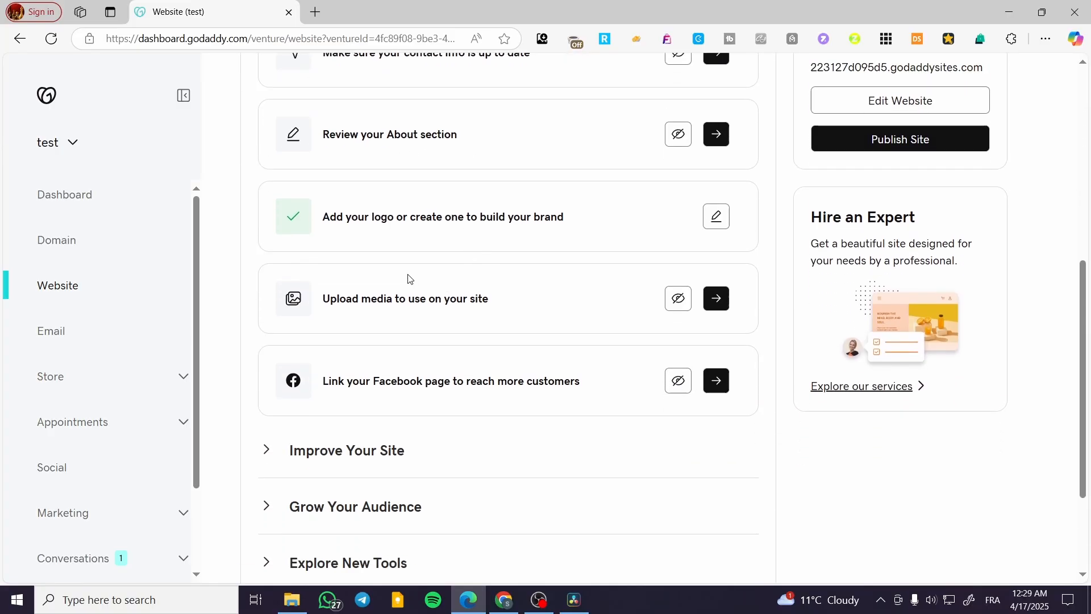
mouse_move(469, 312)
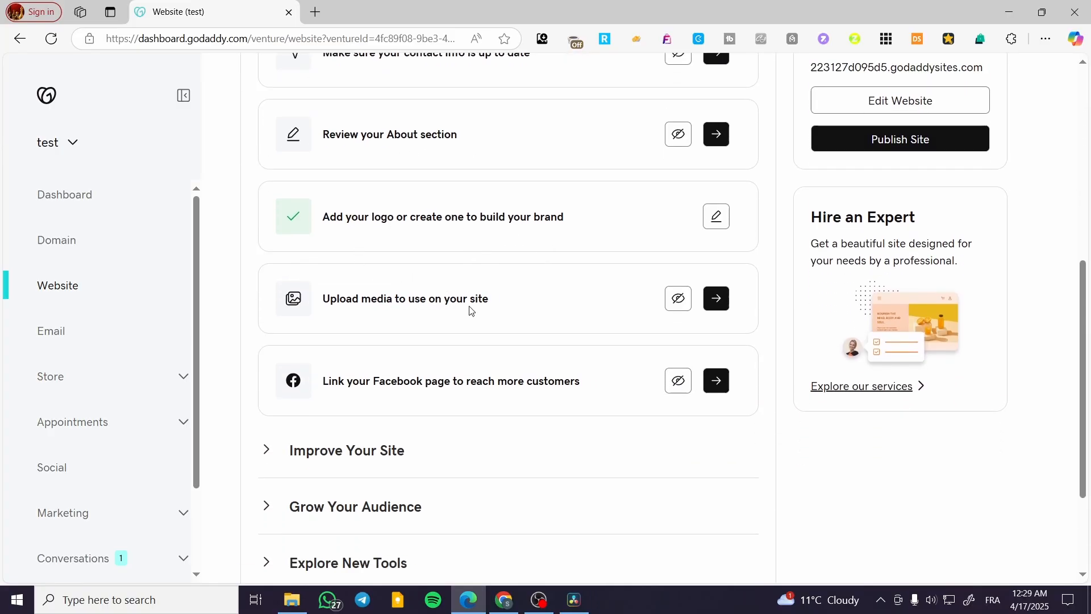
scroll(down, 3)
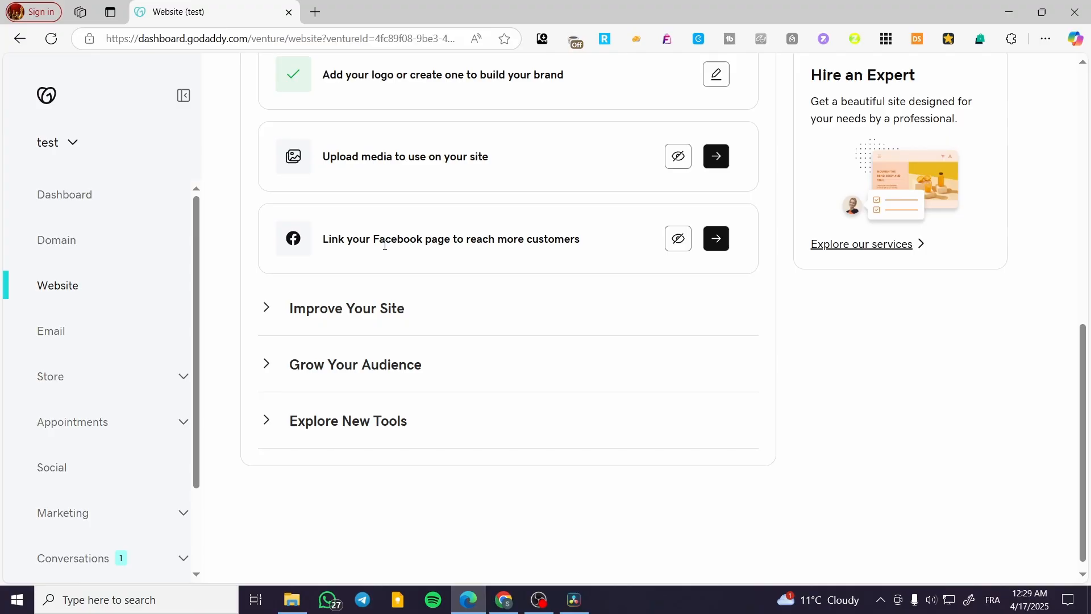
mouse_move(481, 252)
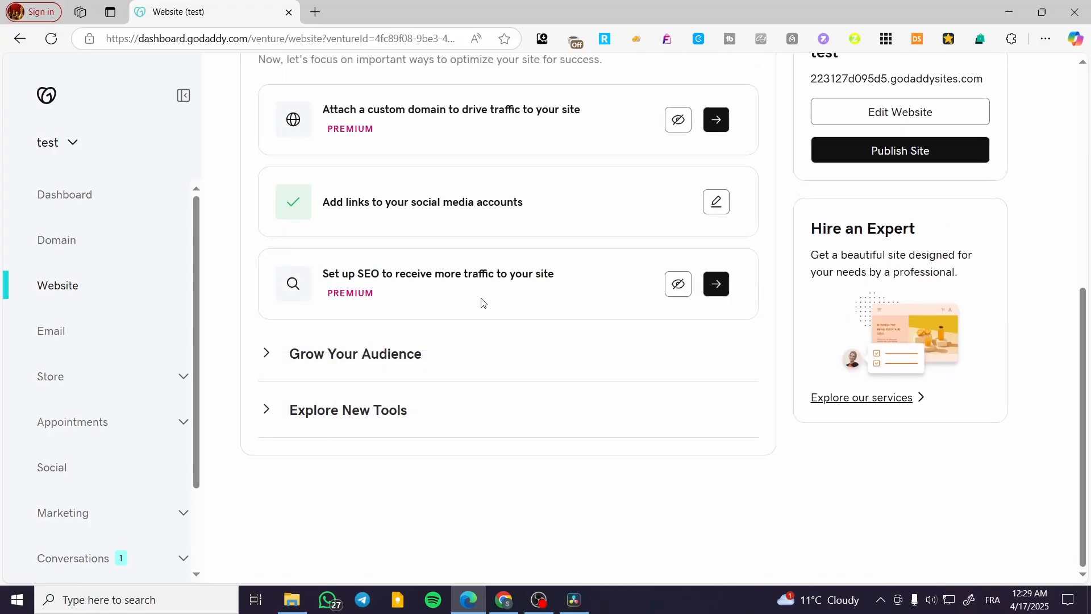
scroll(up, 3)
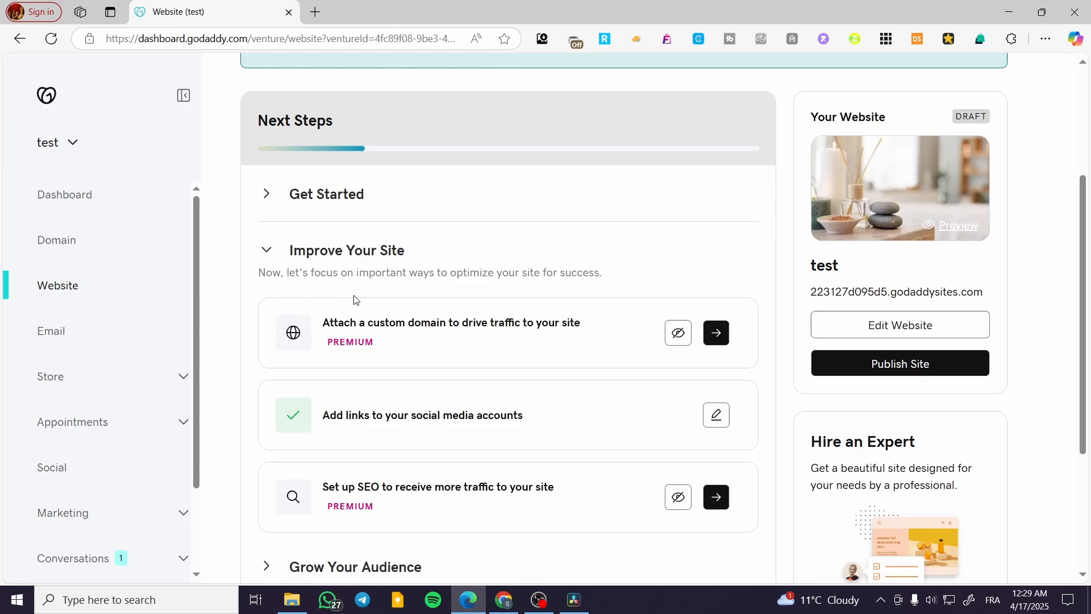
Step: Expand the Grow Your Audience tasks and review them alongside Explore New Tools
scroll(down, 3)
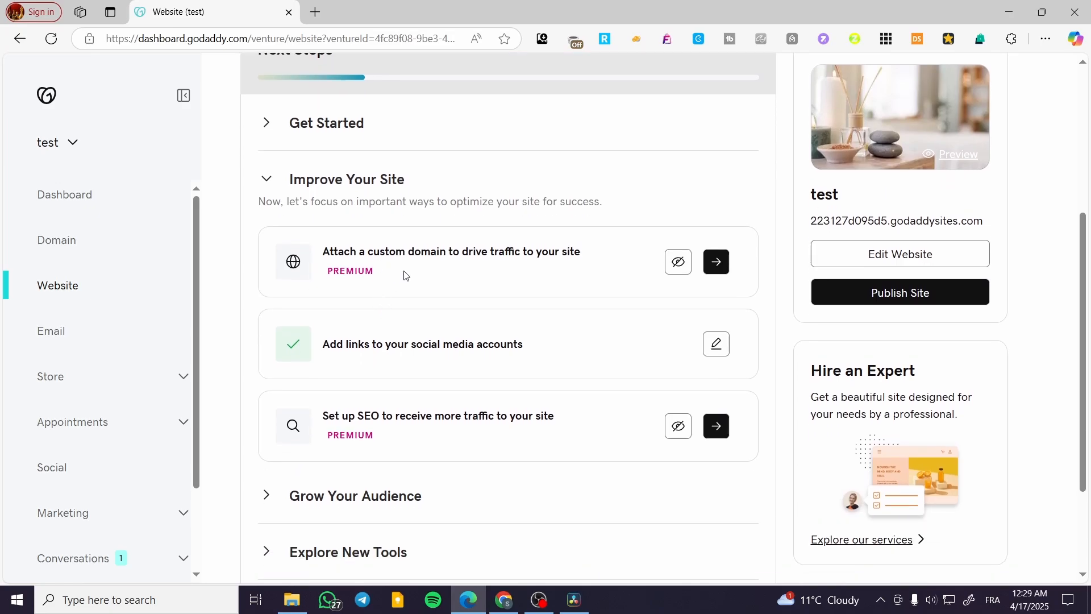
scroll(down, 3)
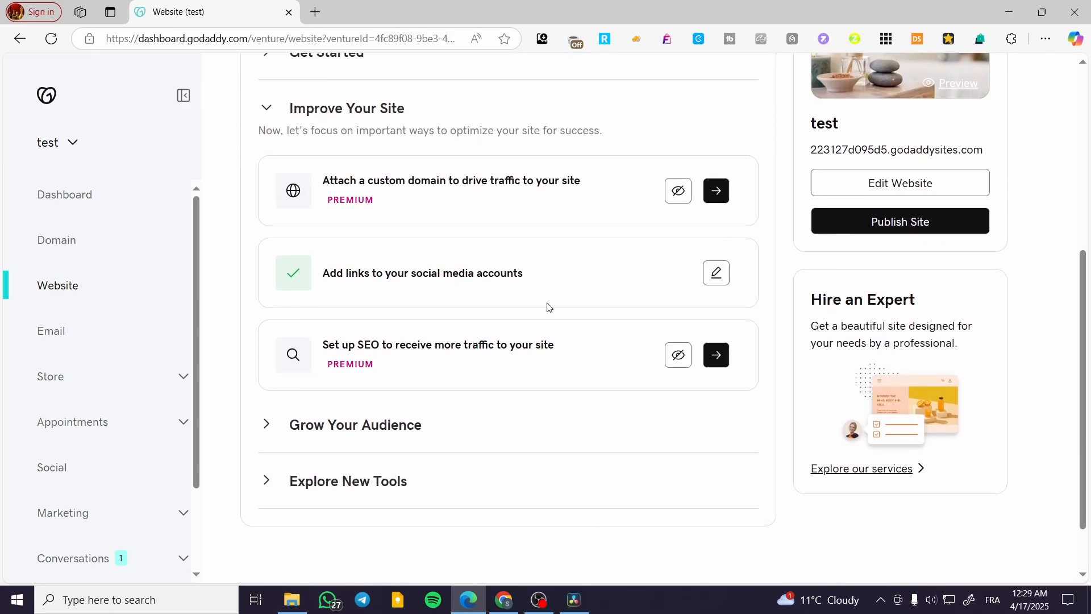
mouse_move(483, 360)
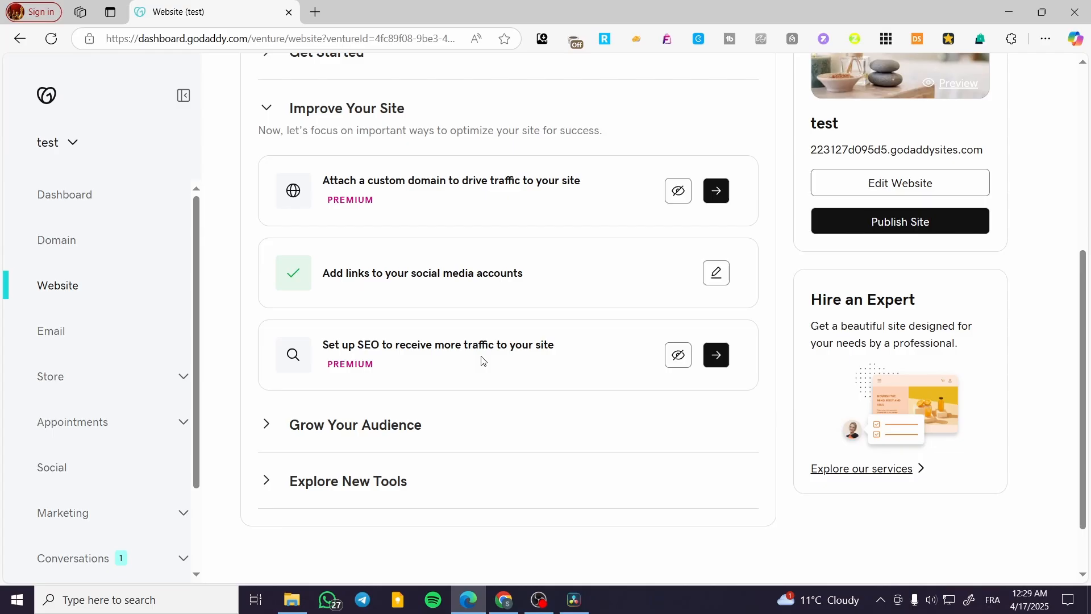
scroll(down, 3)
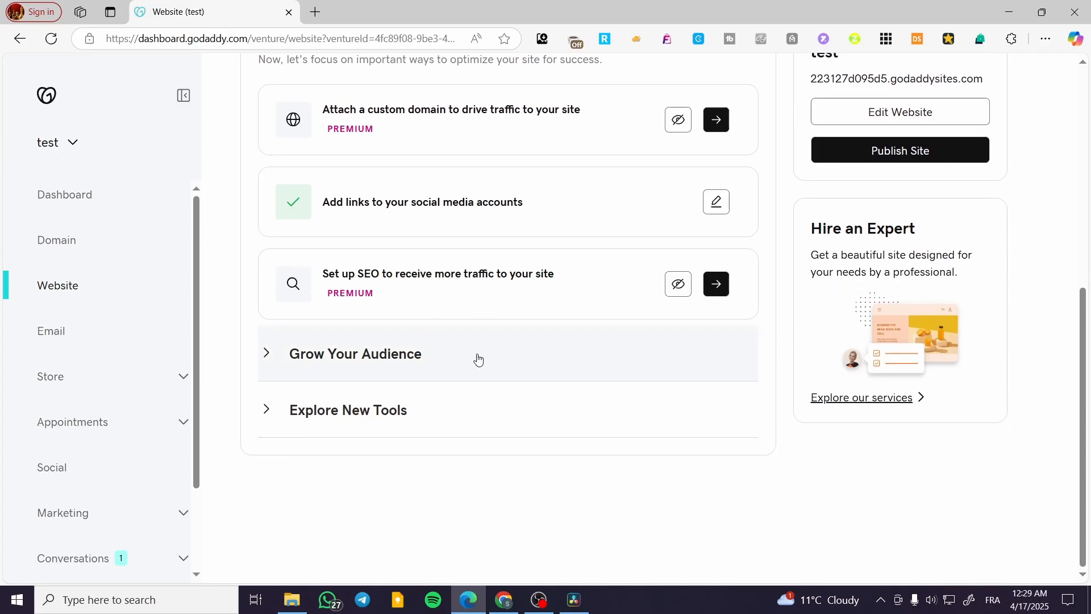
click(355, 352)
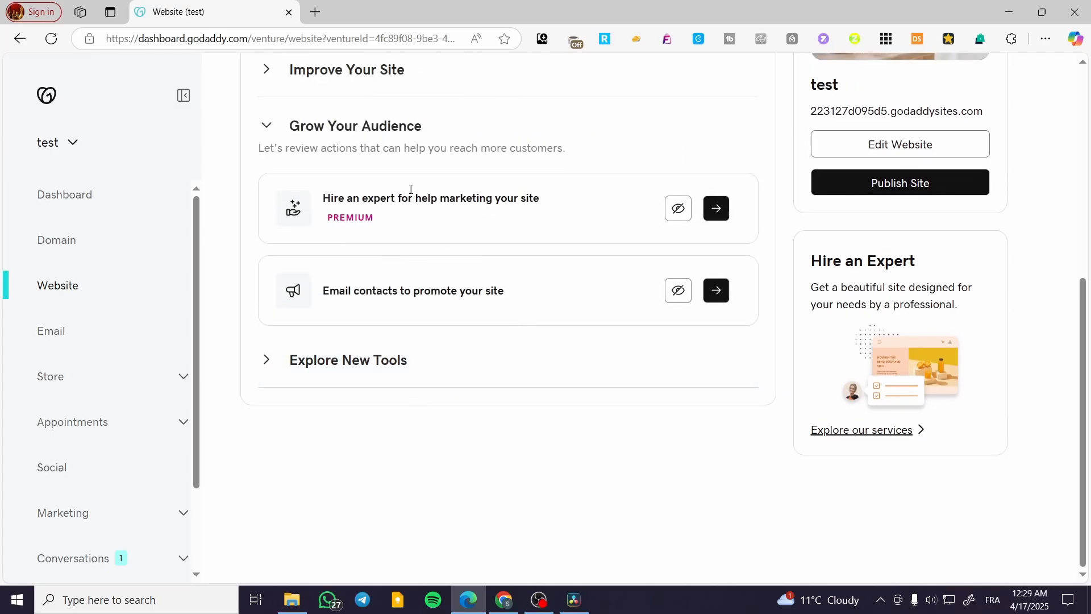
mouse_move(503, 214)
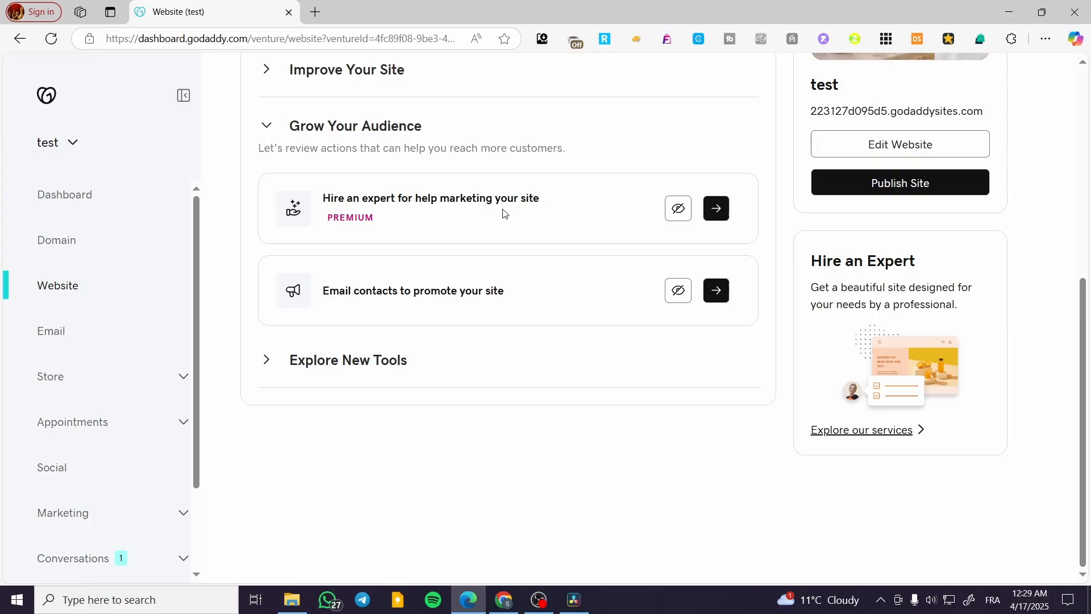
scroll(up, 3)
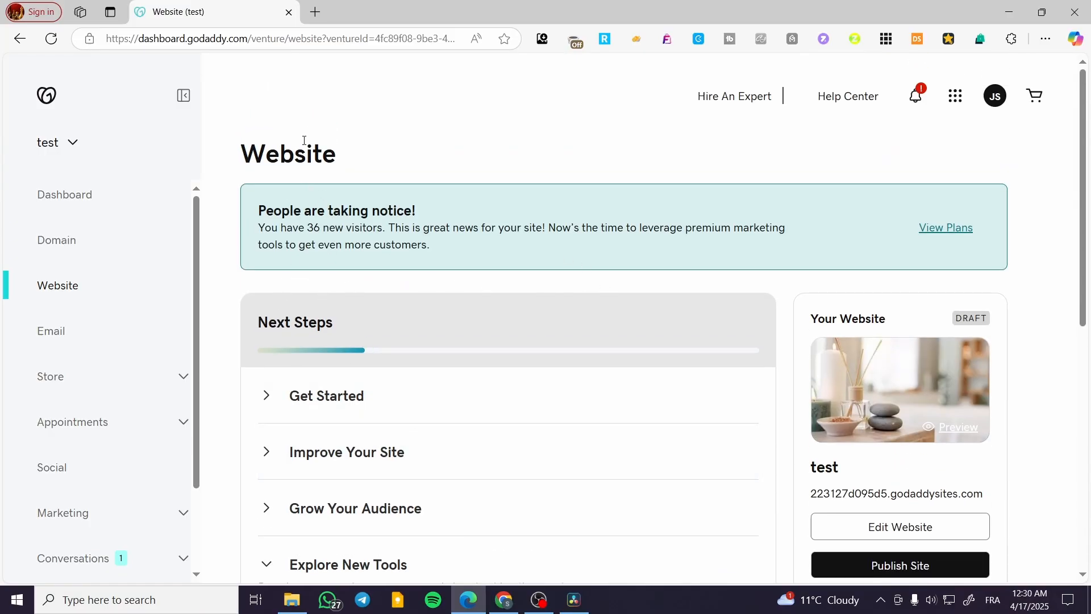
mouse_move(825, 337)
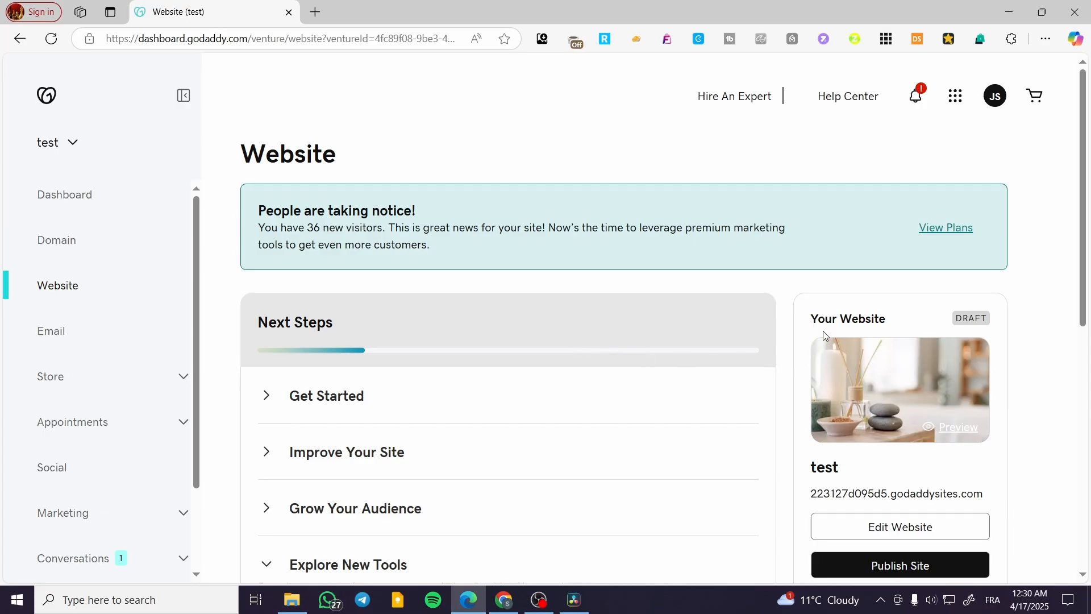
mouse_move(367, 165)
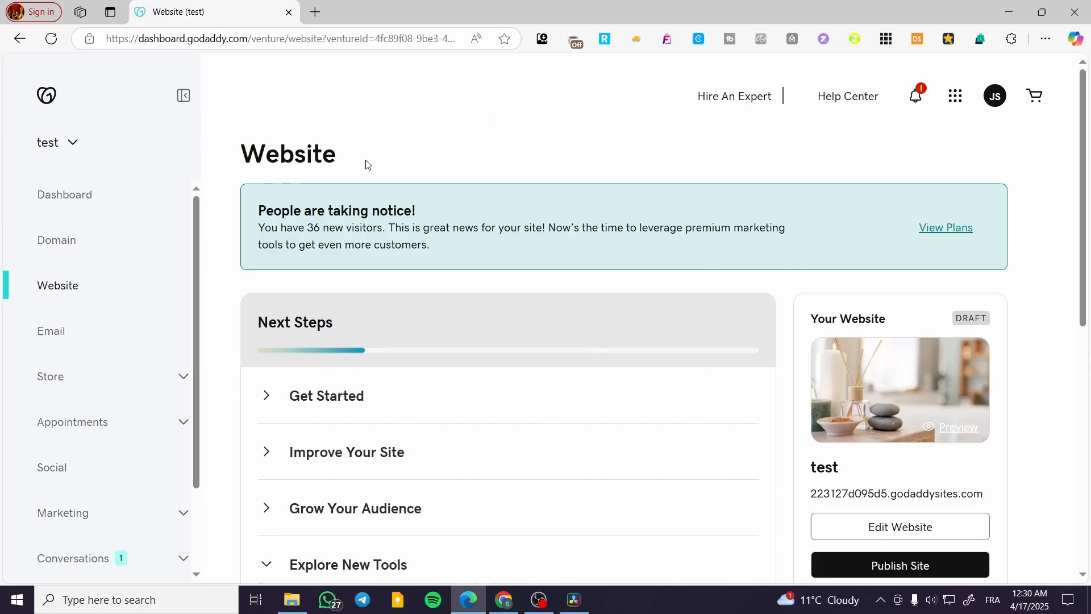
mouse_move(70, 117)
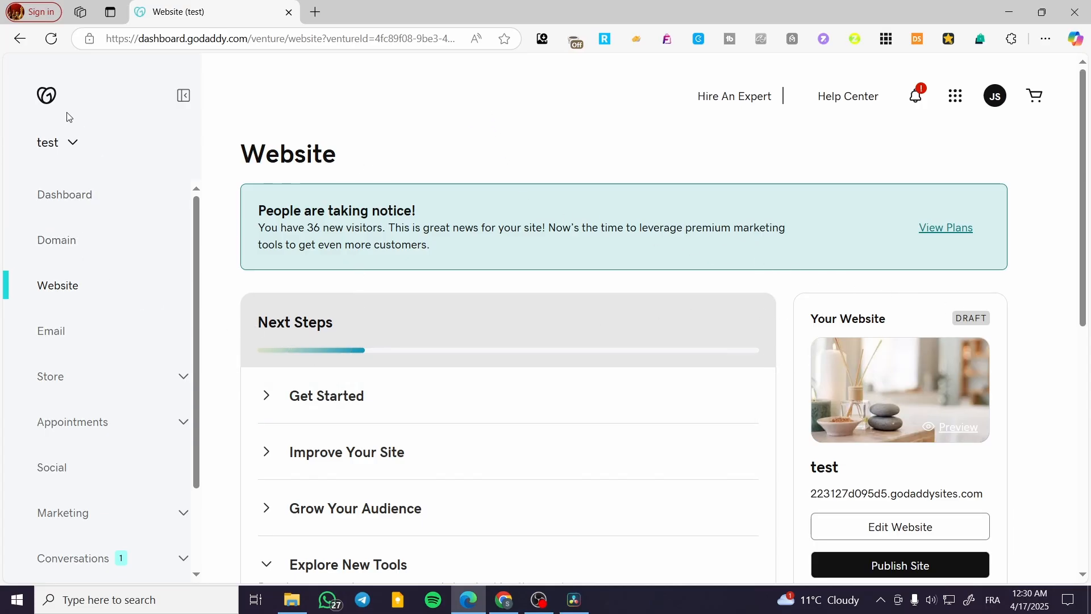
Step: Go back from the Website page to the site Dashboard with its 0 of 9 checklist
click(63, 194)
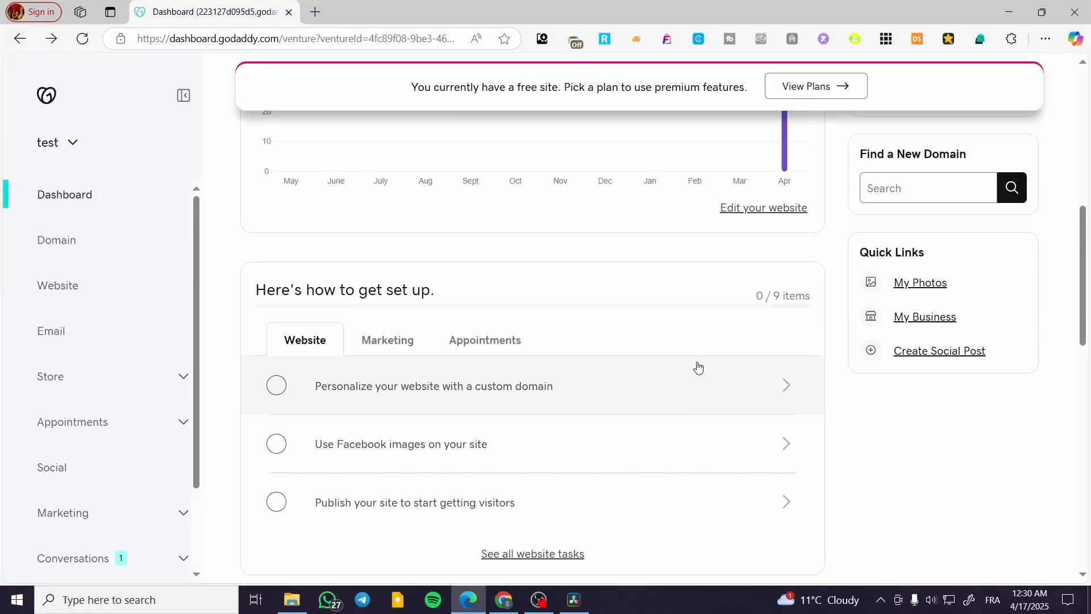
Step: Advance the performance carousel to the Performance Score of 20 and its explanation
scroll(up, 3)
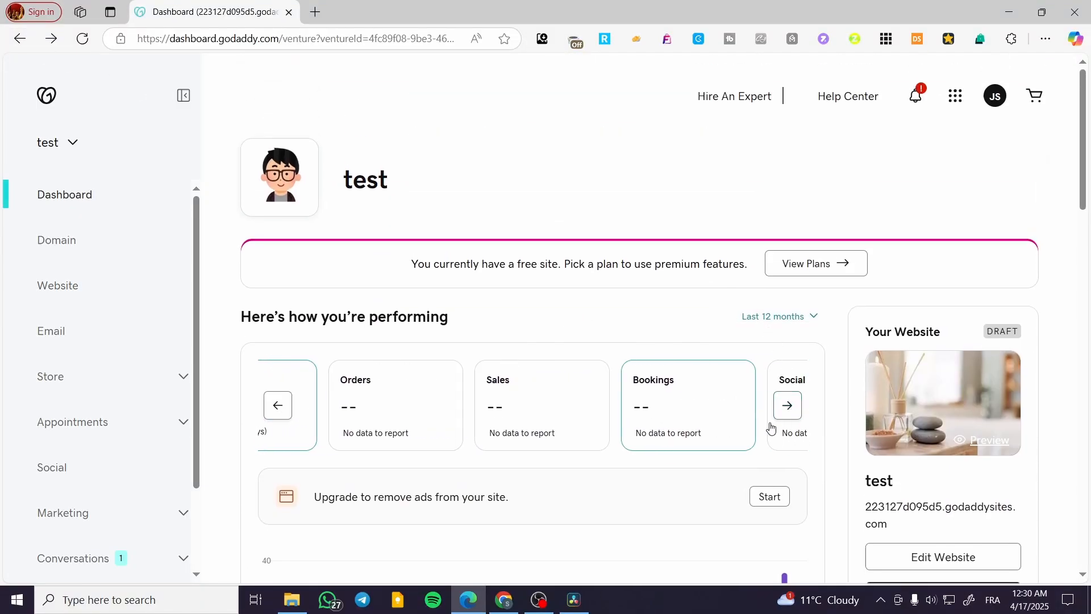
click(787, 404)
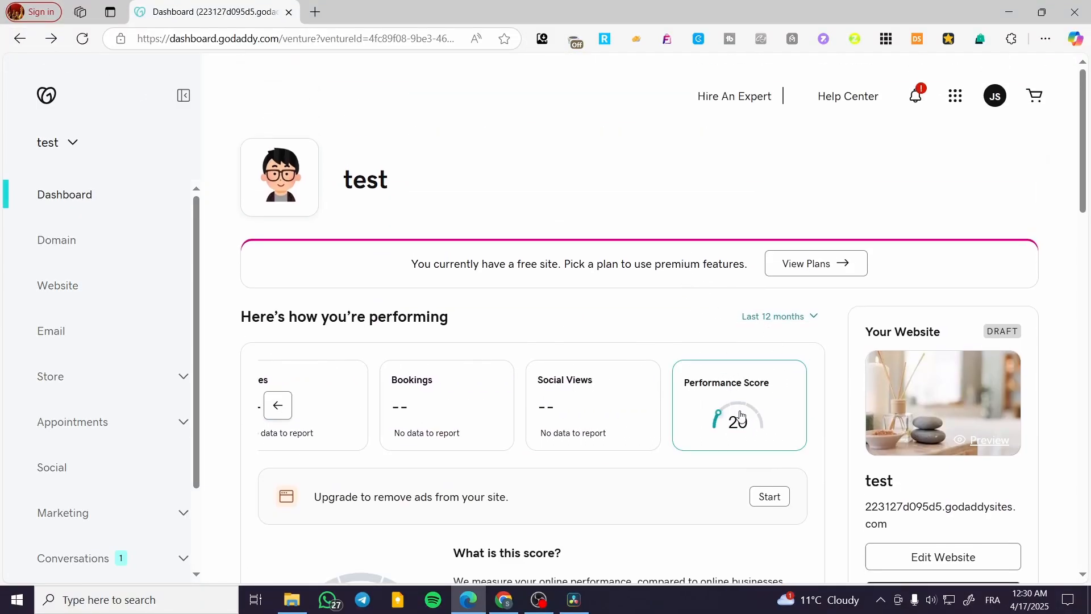
scroll(down, 3)
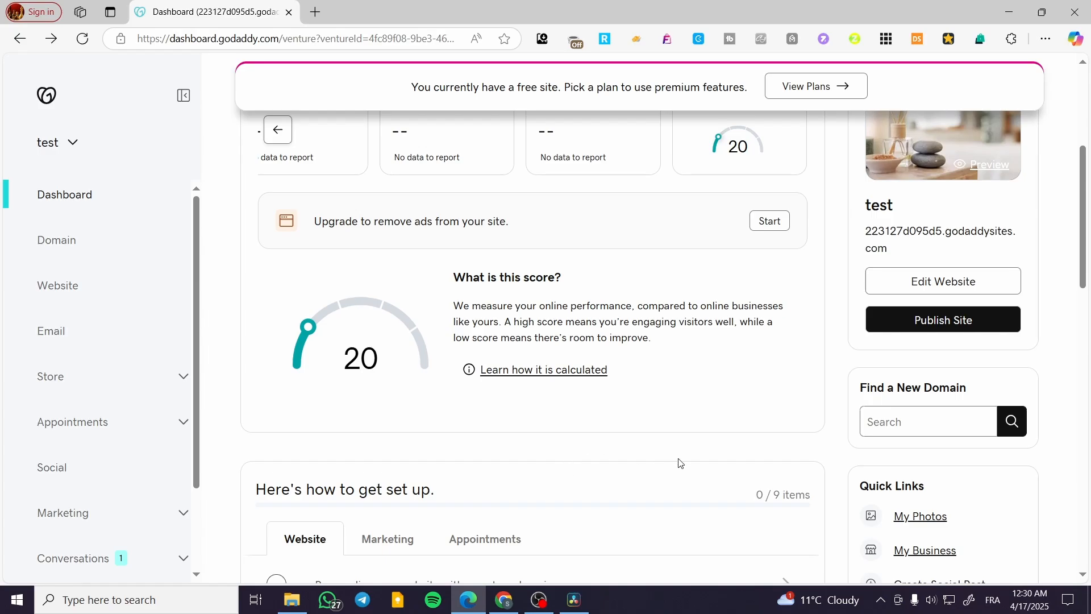
mouse_move(1034, 82)
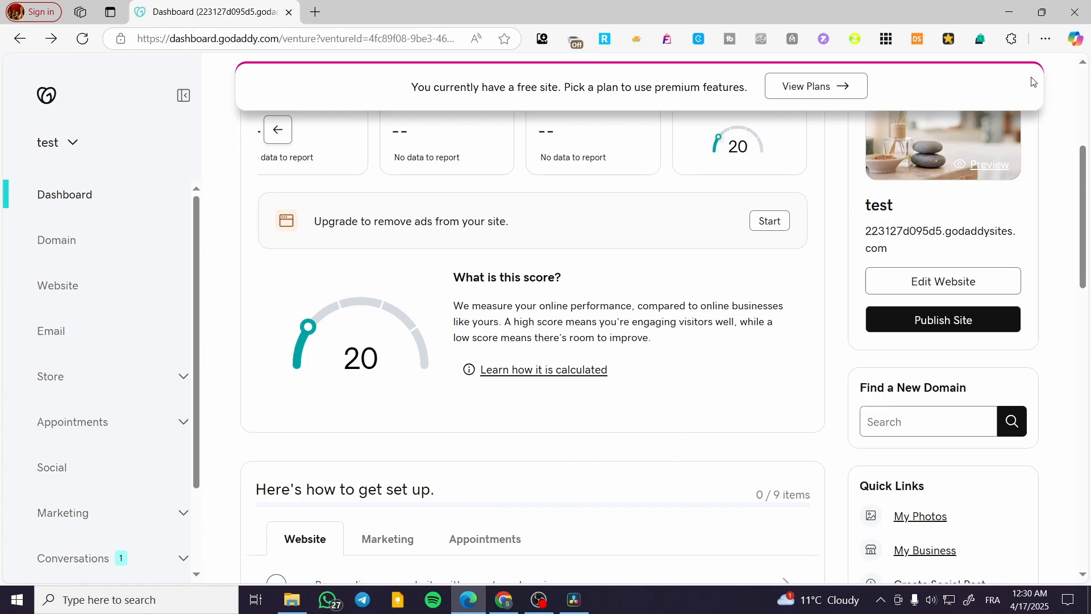